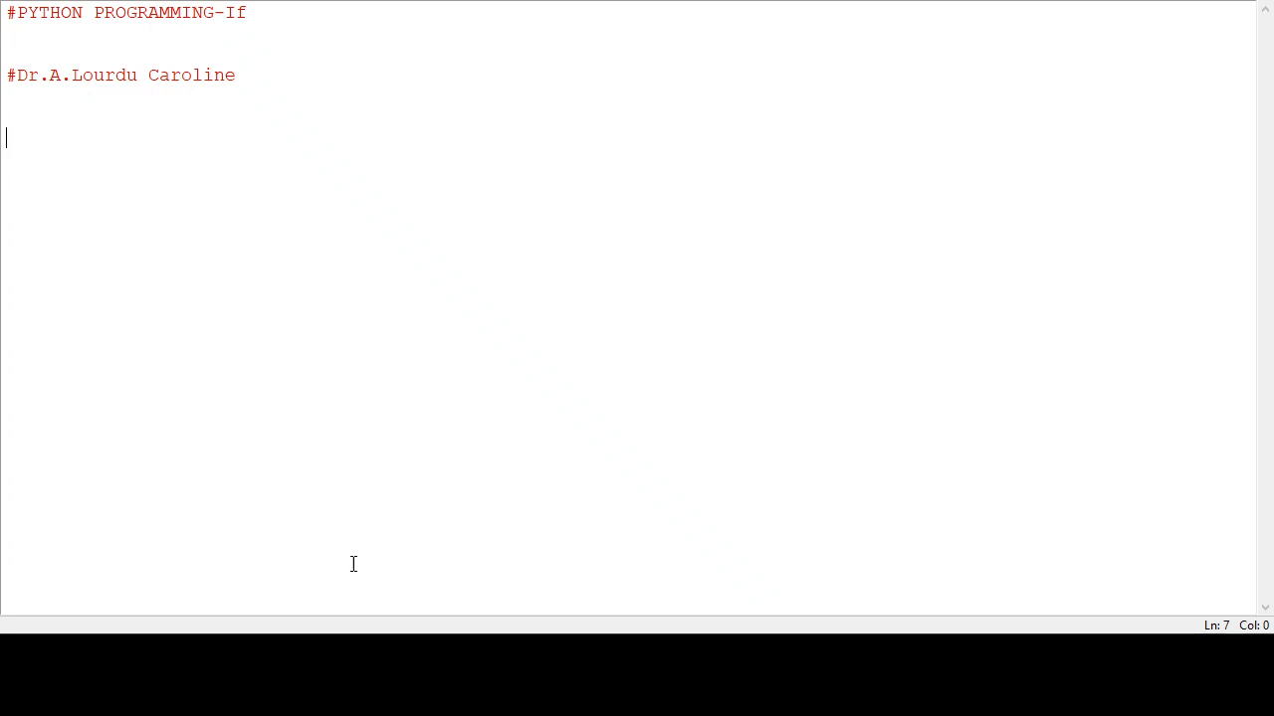
mouse_move(348, 565)
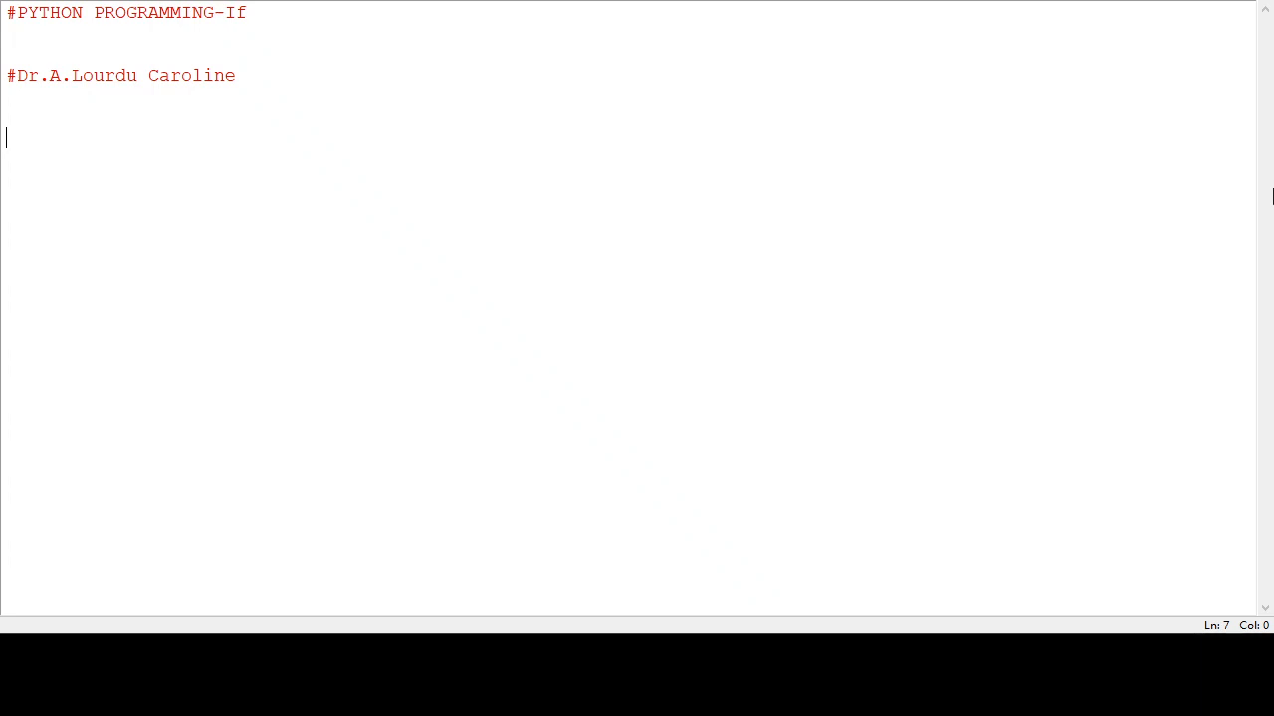
mouse_move(61, 161)
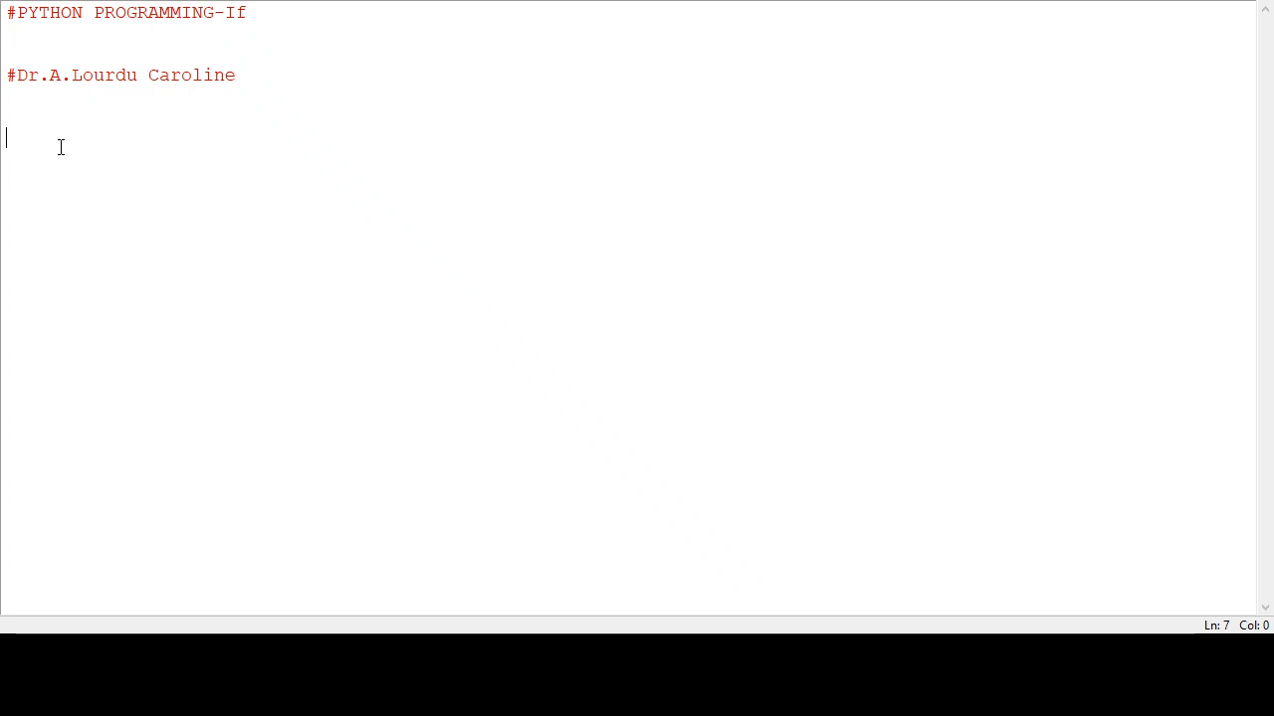
Start a third comment line with a hash below the author comment
text(#)
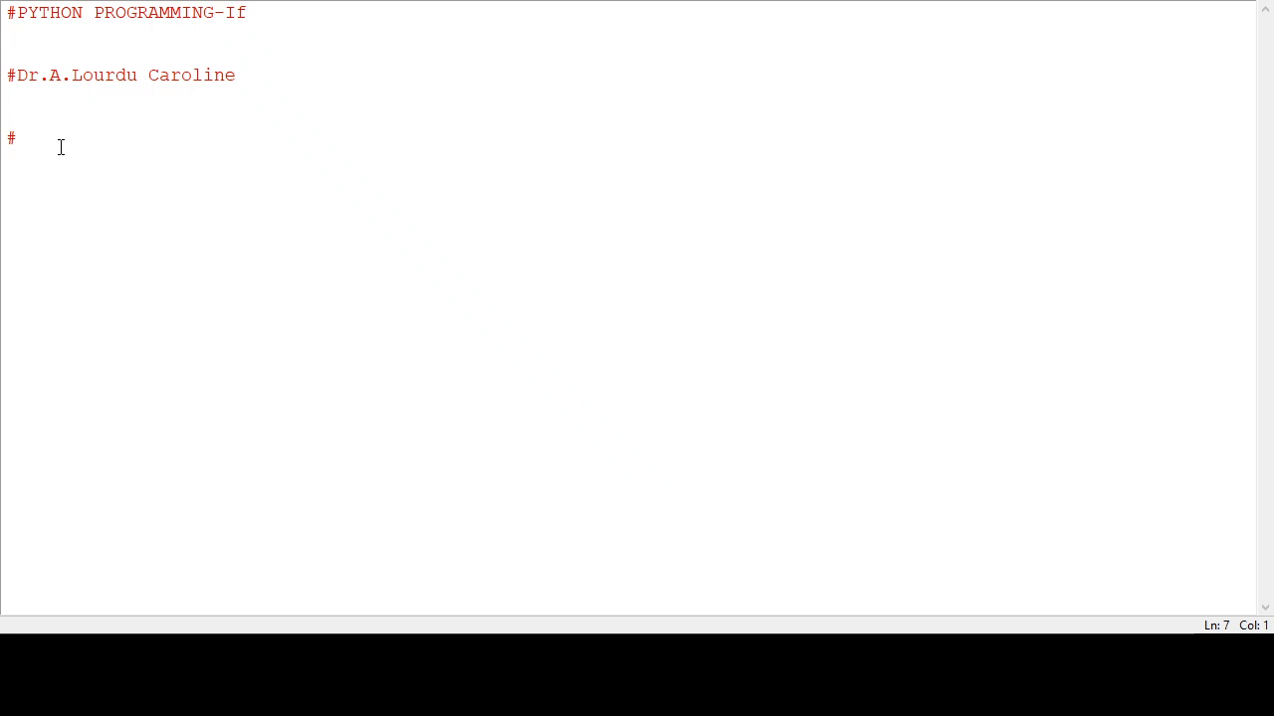
Type the comment 'lARGEST AMONG TWO NUMBERS', correcting the misspelled ending
text(1A)
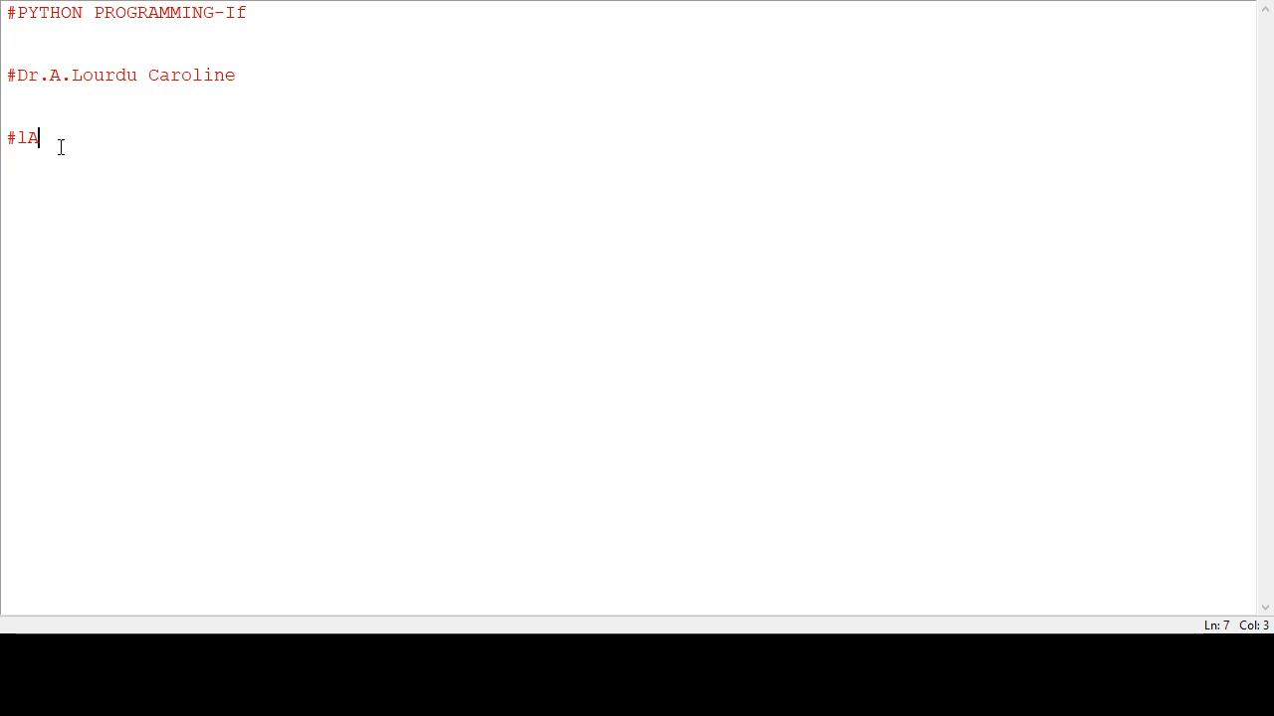
text(RGETS)
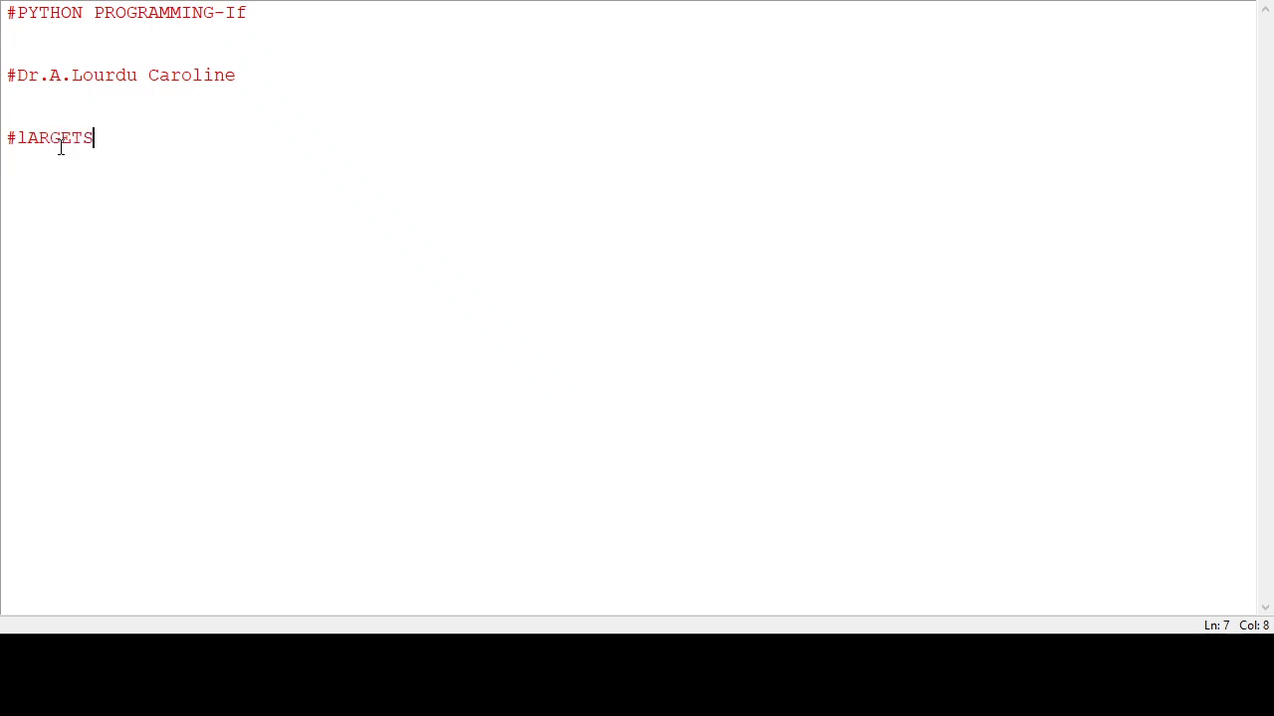
key(Backspace)
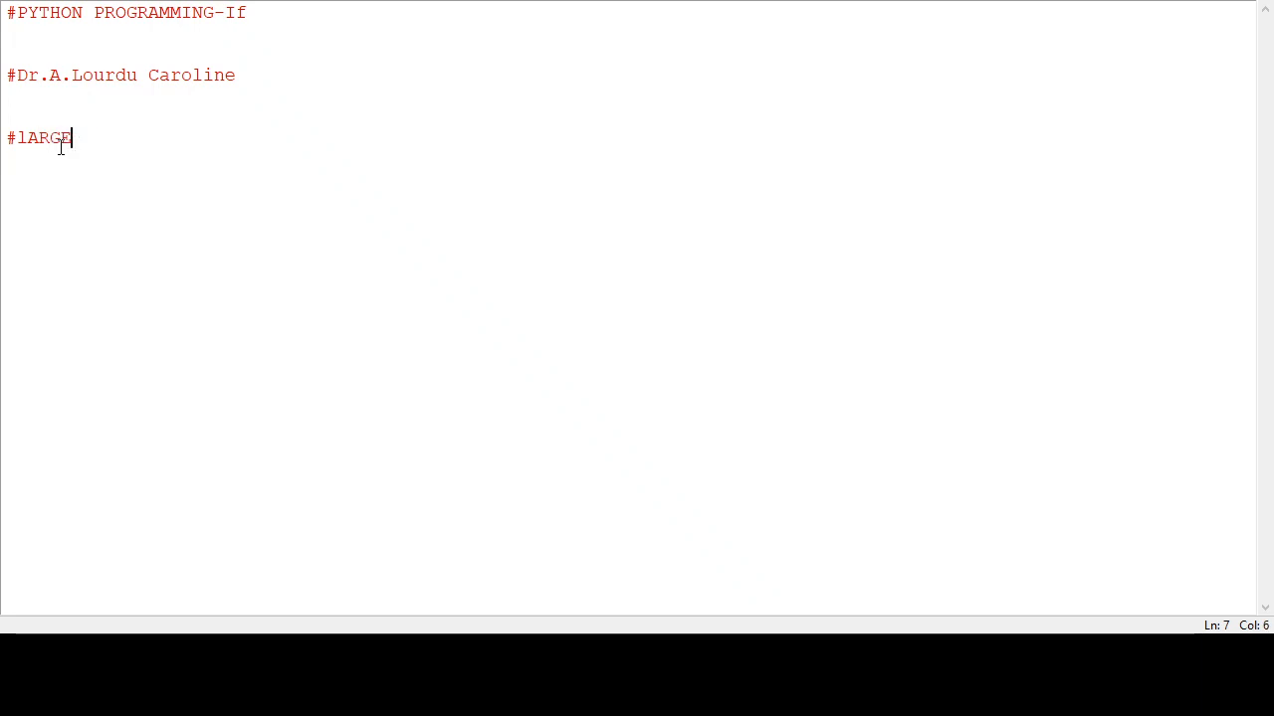
text(ST AMONG T)
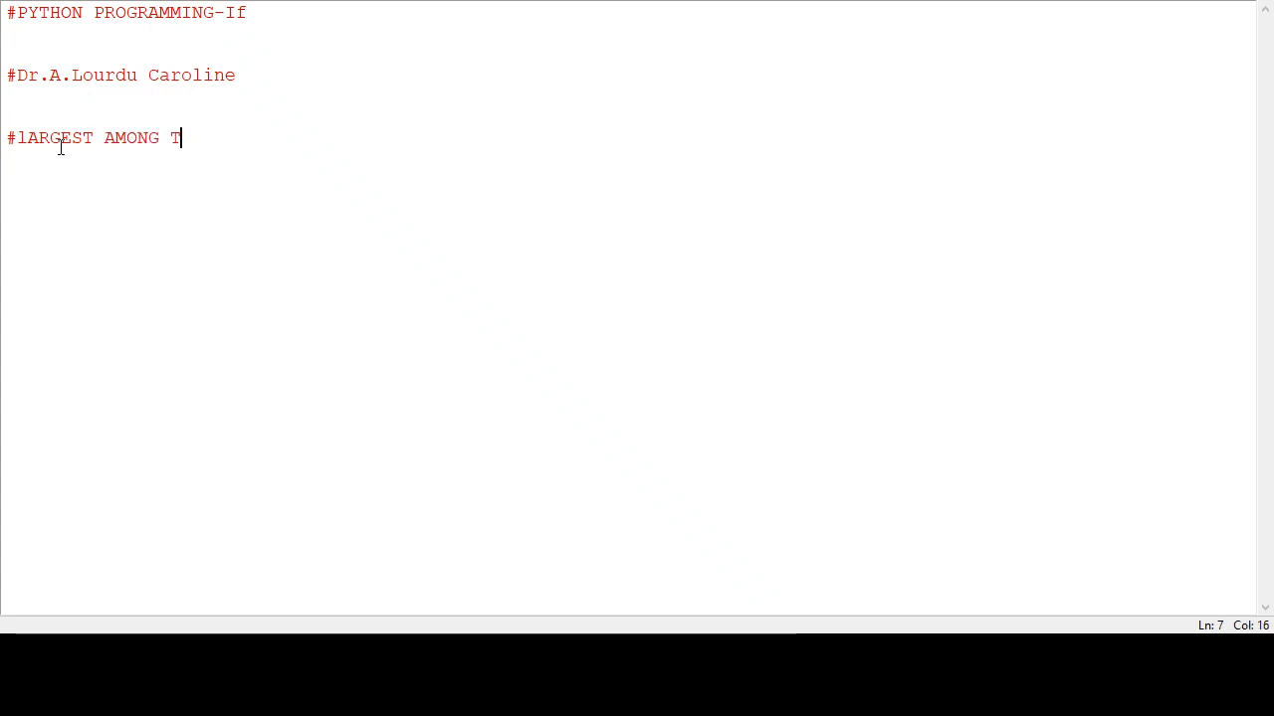
text(WO NUMB)
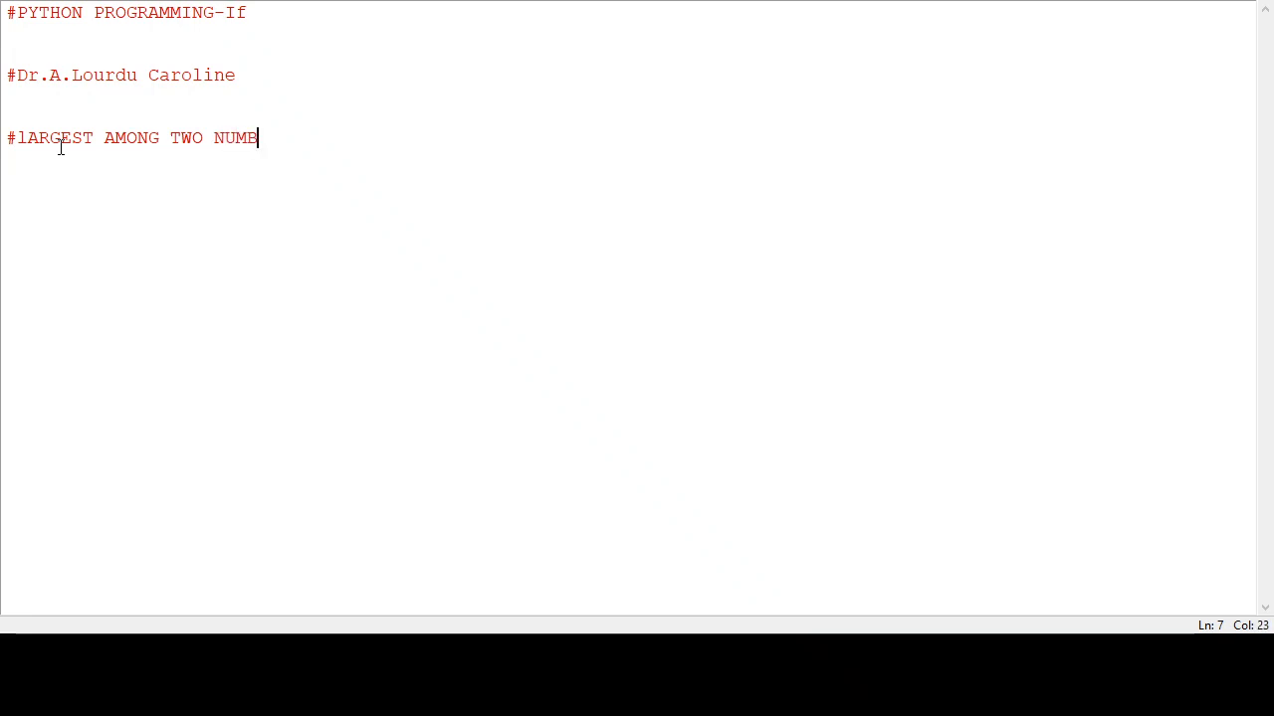
text(ERS)
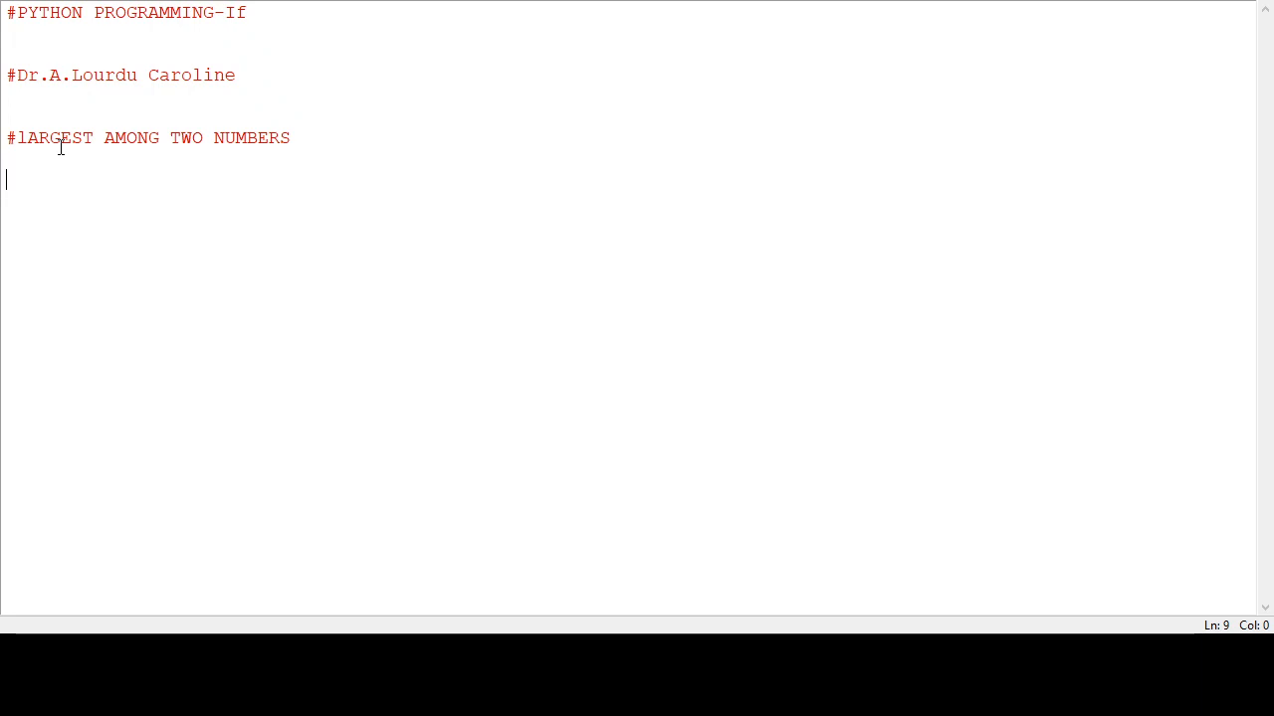
Write line a=int(input("Enter a Value")) to read the first integer
text(a)
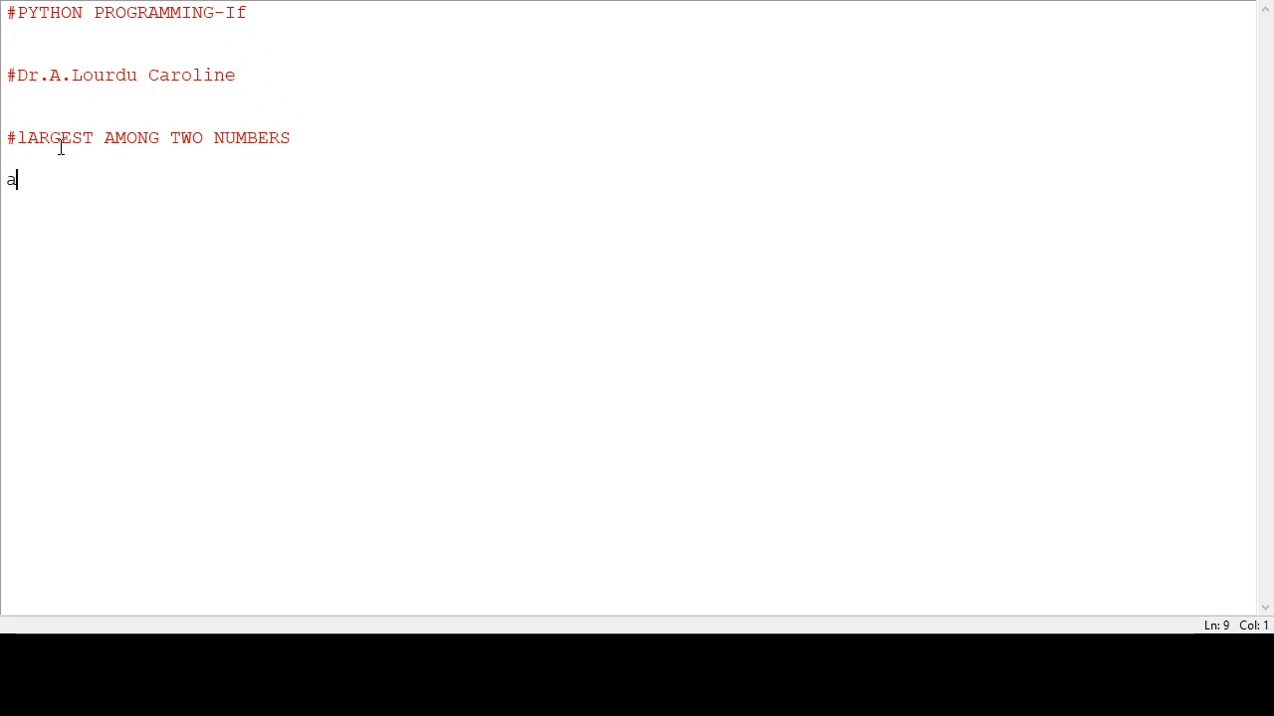
text(=)
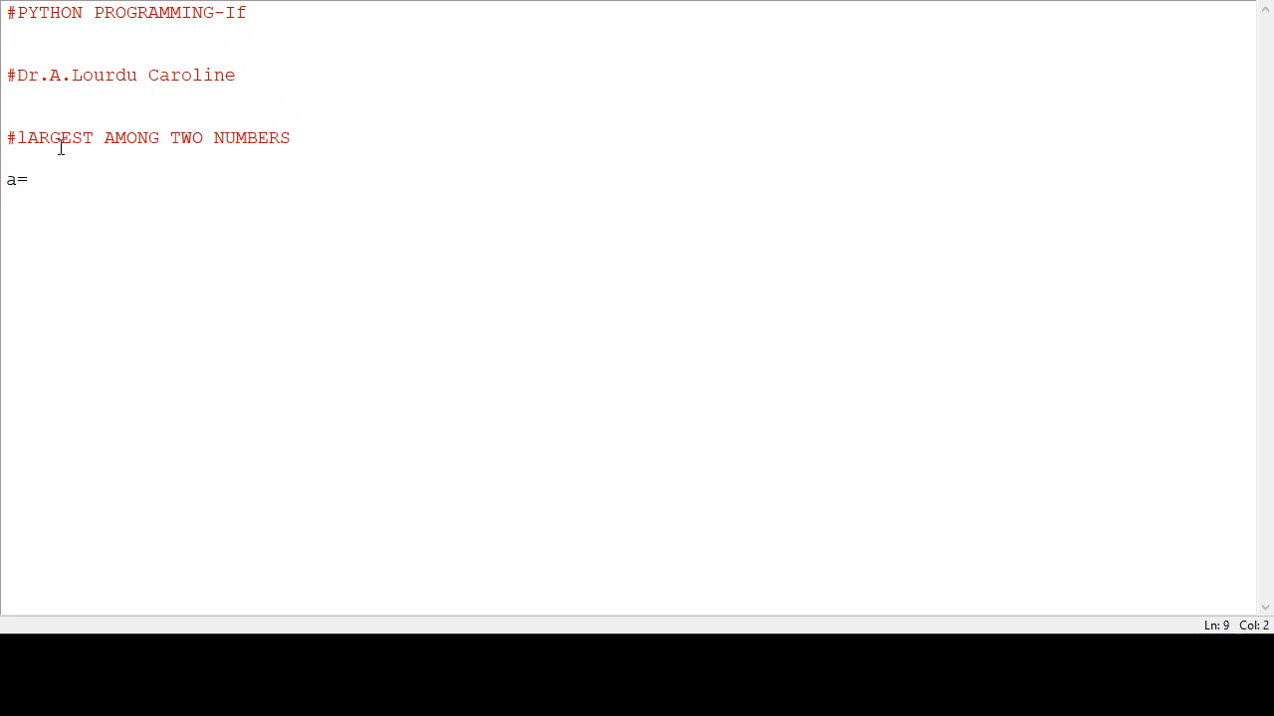
text(int)
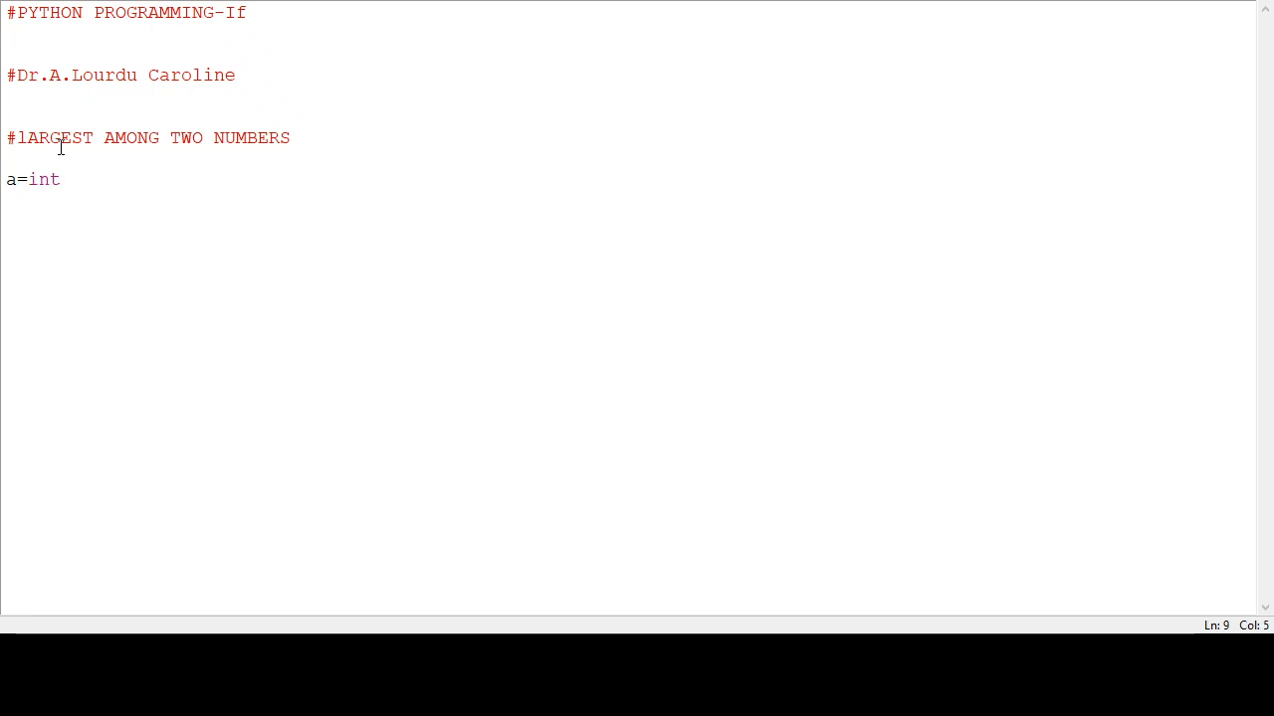
text((in)
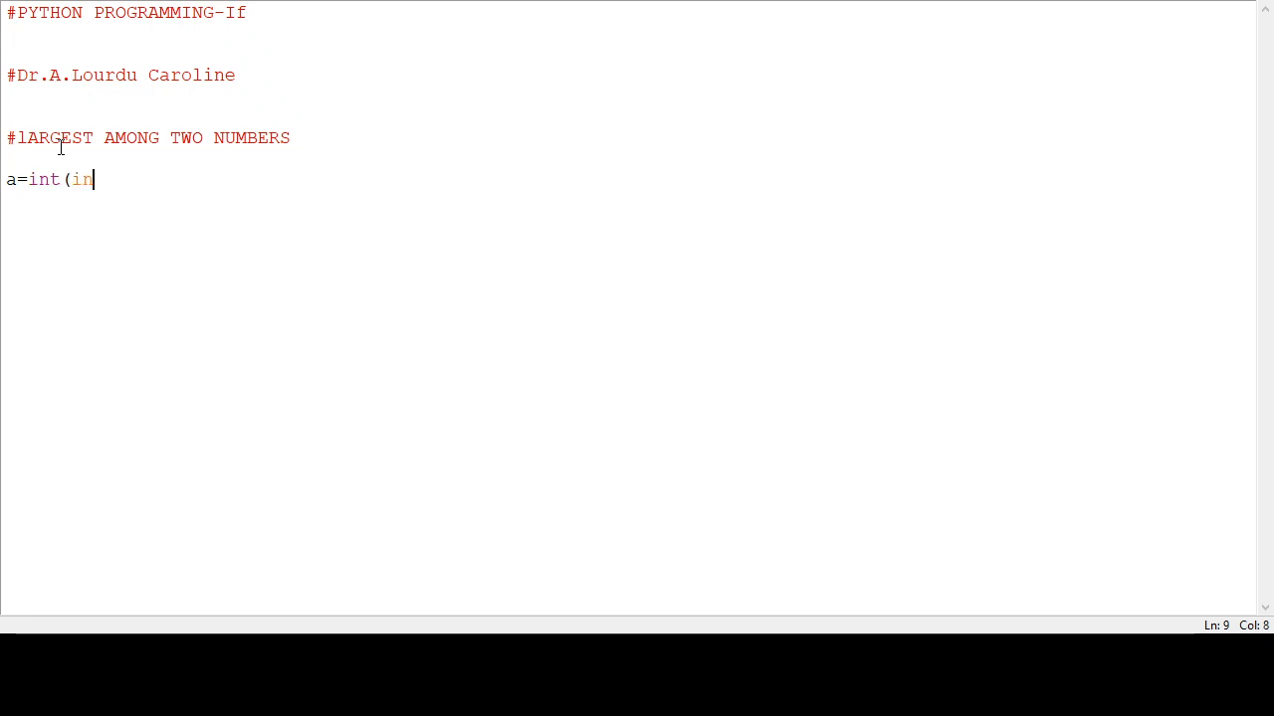
text(put)
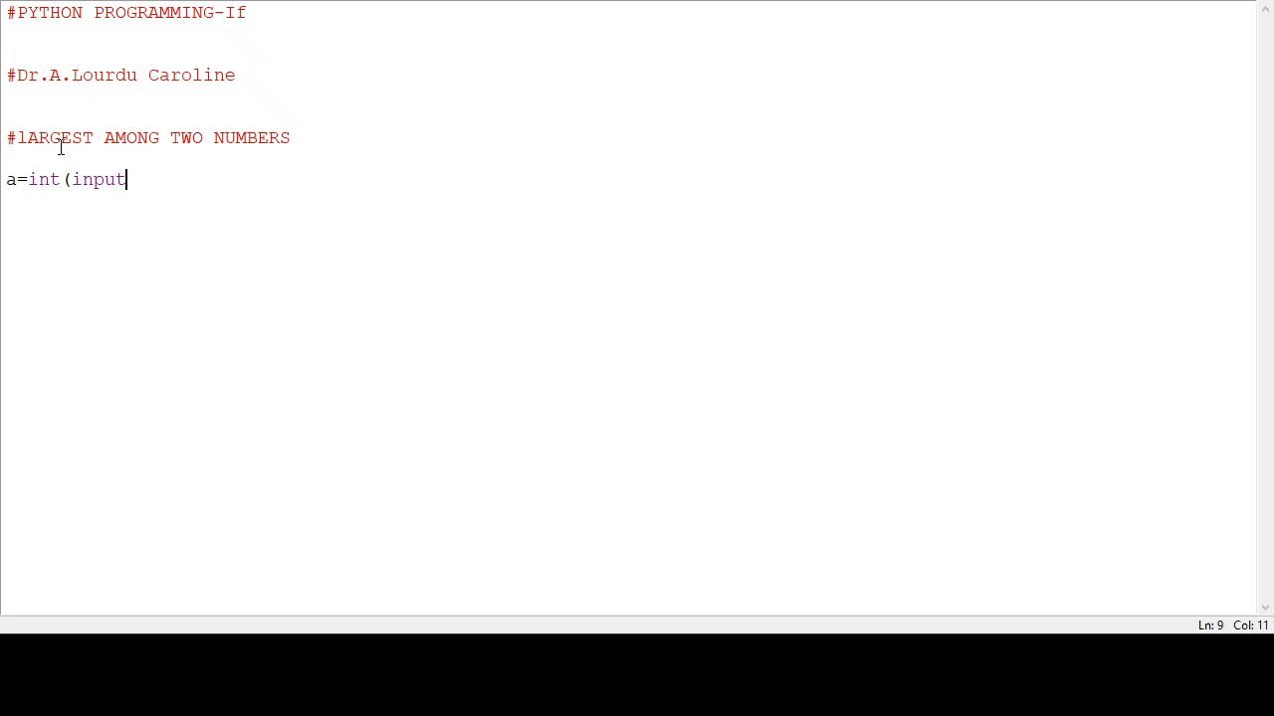
text((")
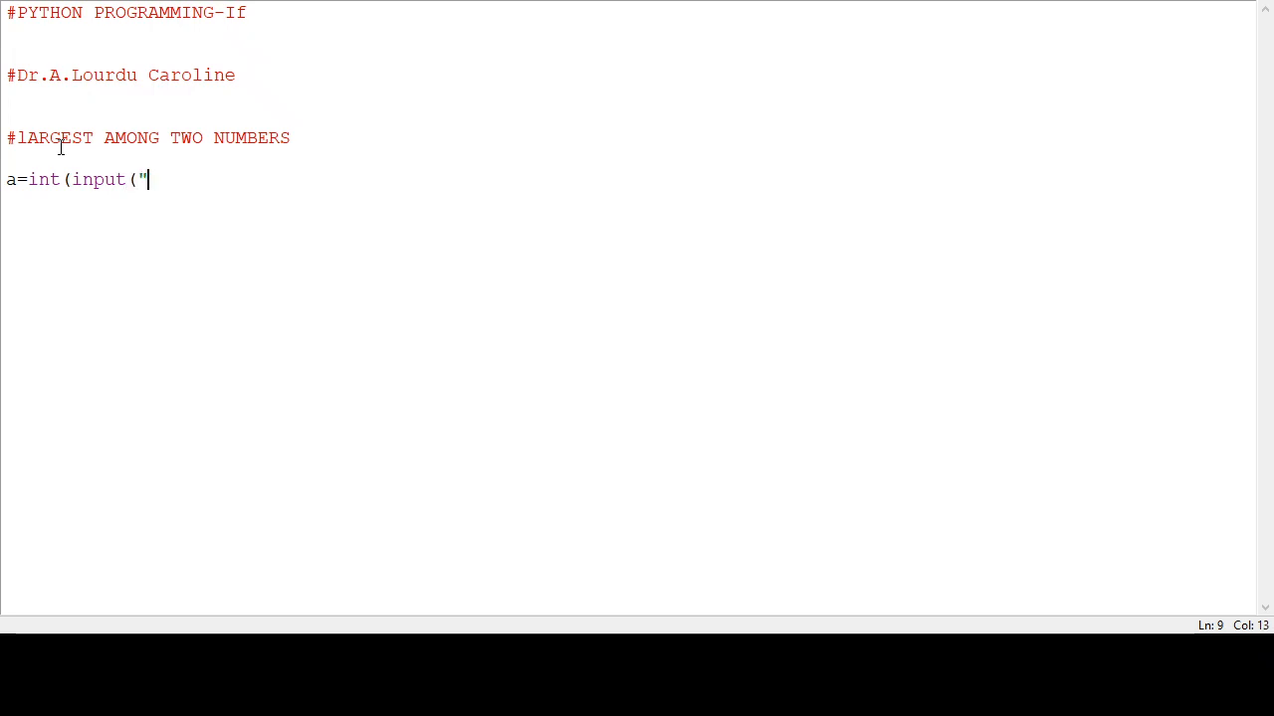
text(Enter a)
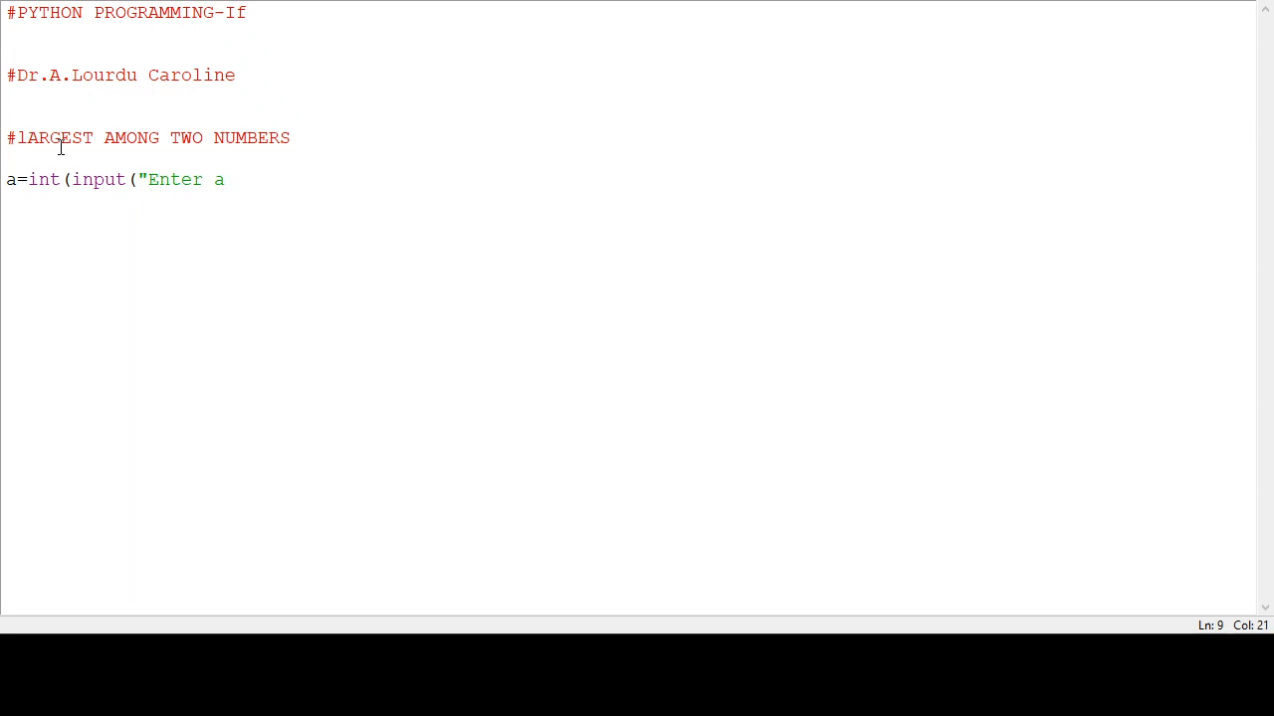
text(Val)
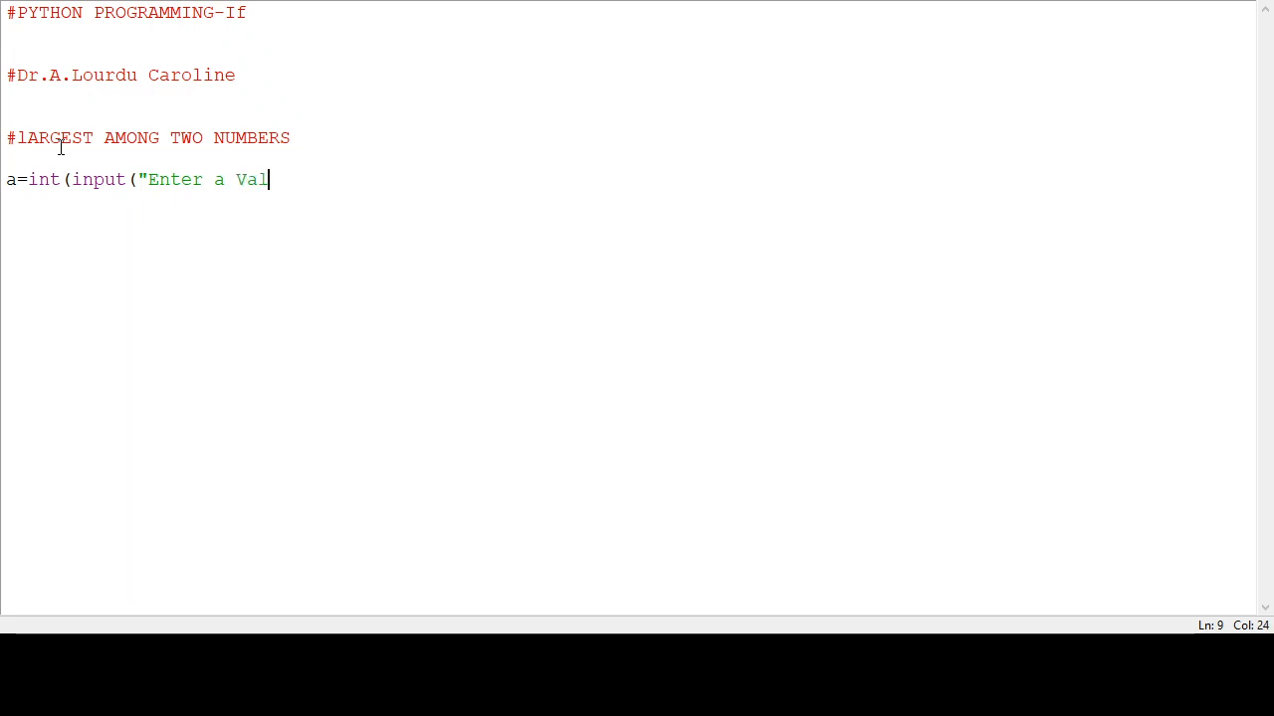
text(ue")
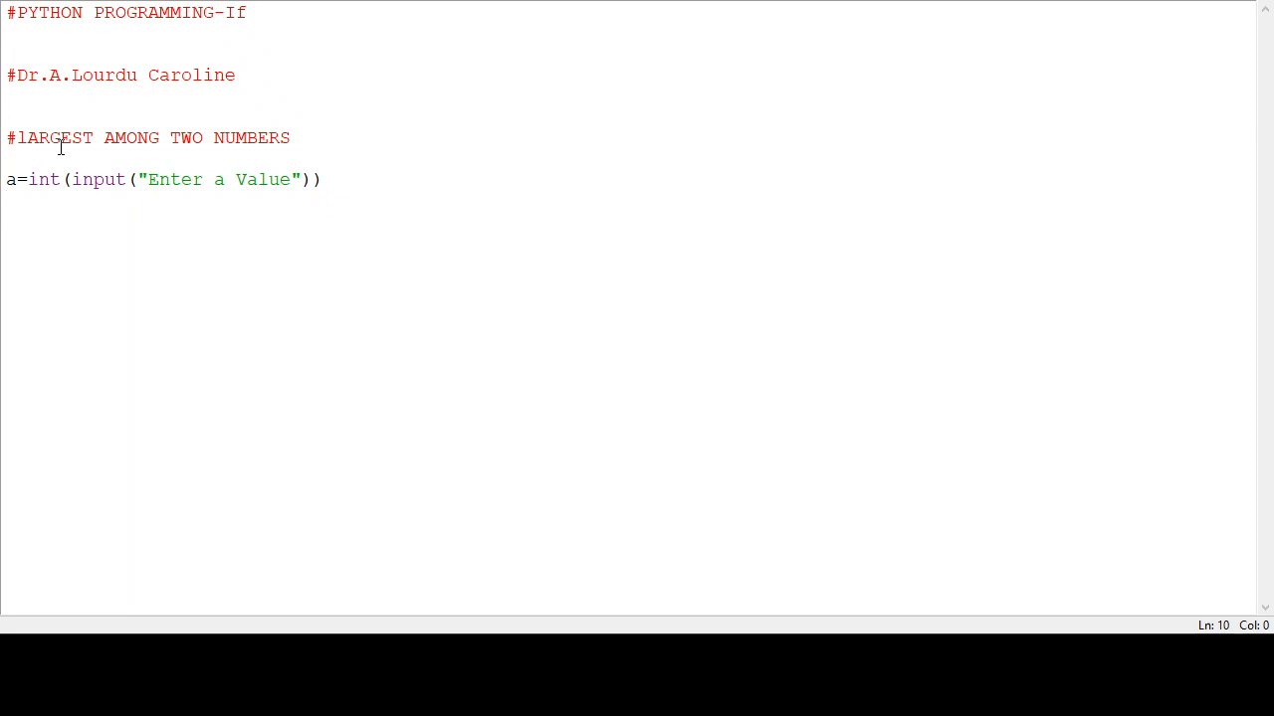
Write line b=int(input("Enter b Value")) and start a new line
text(b=)
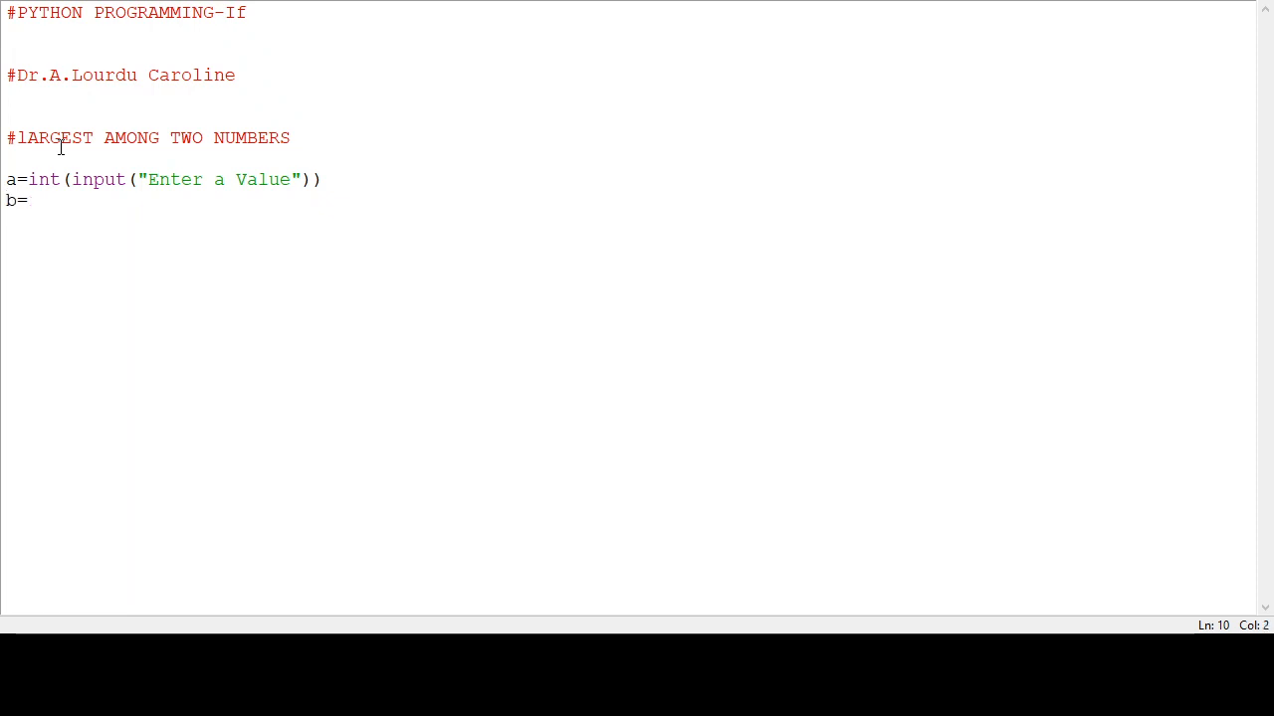
text(int)
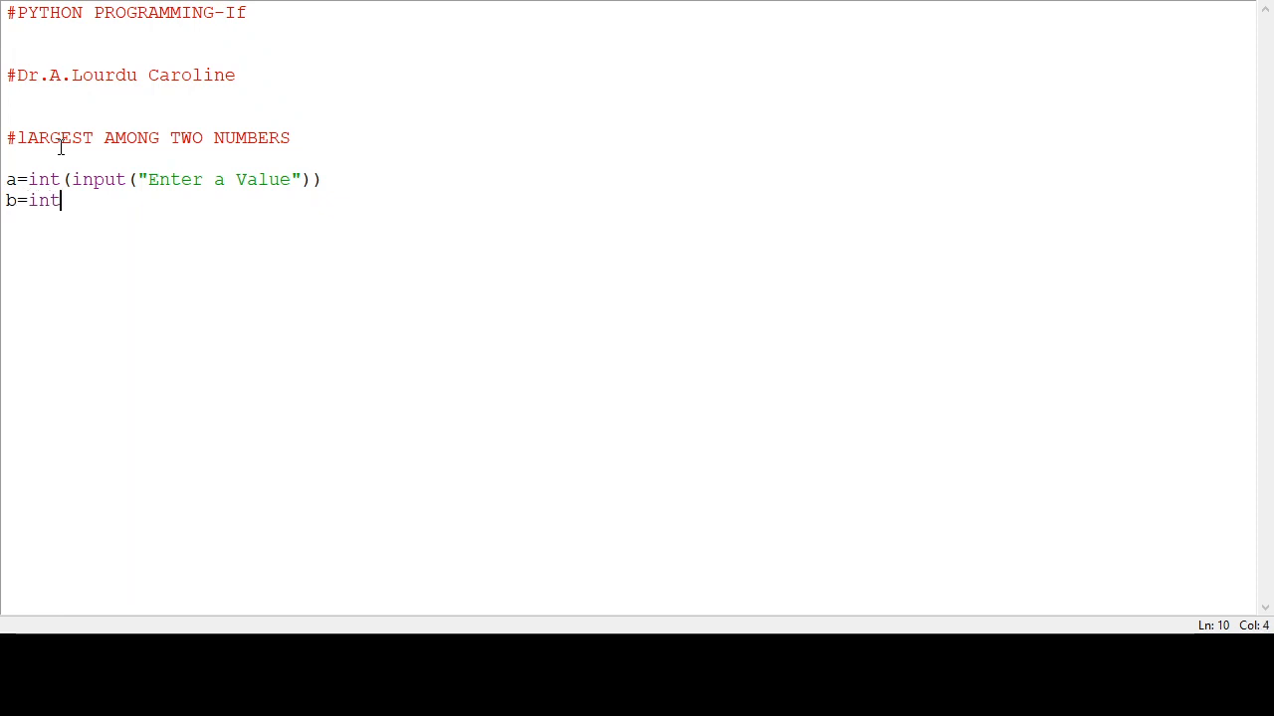
text(()
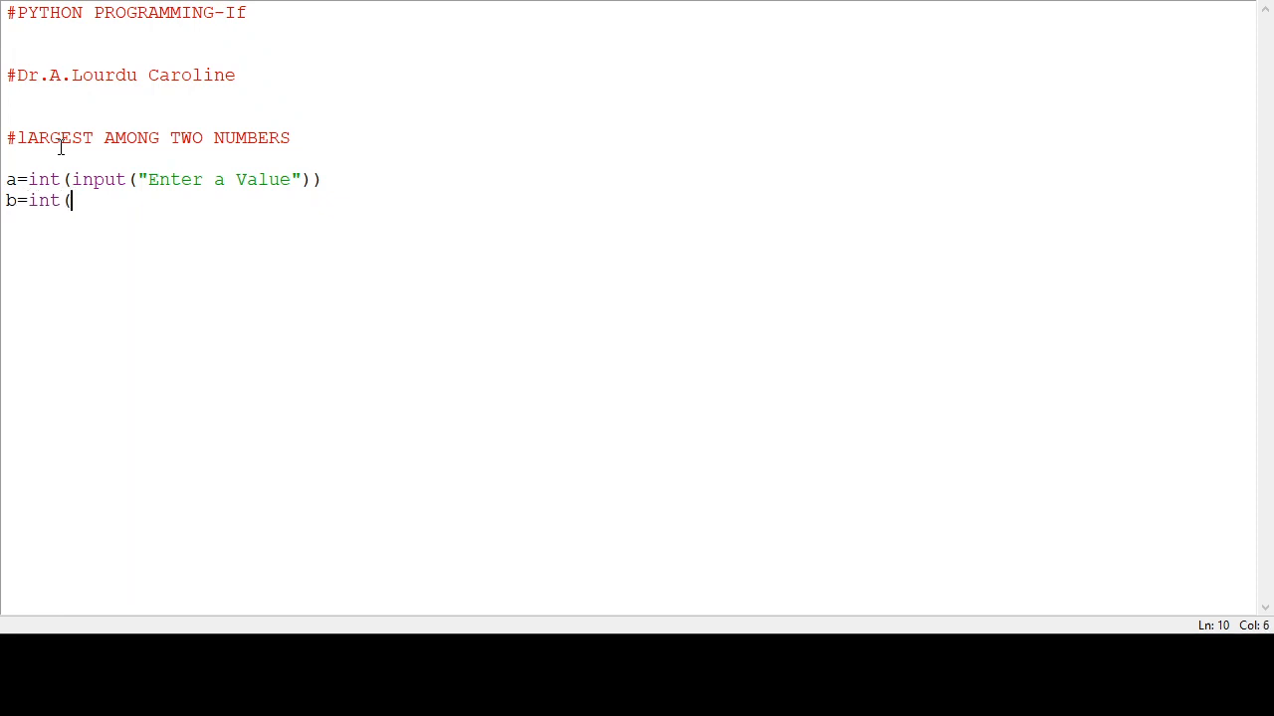
text(input)
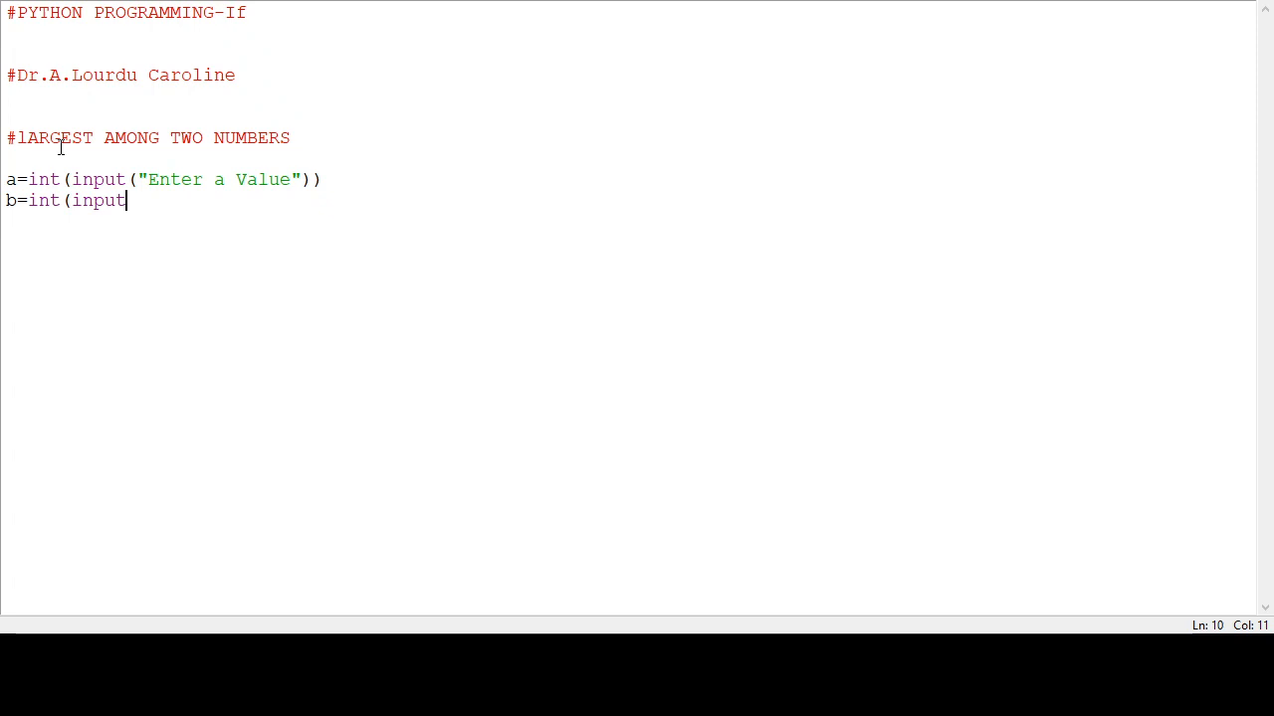
text(()
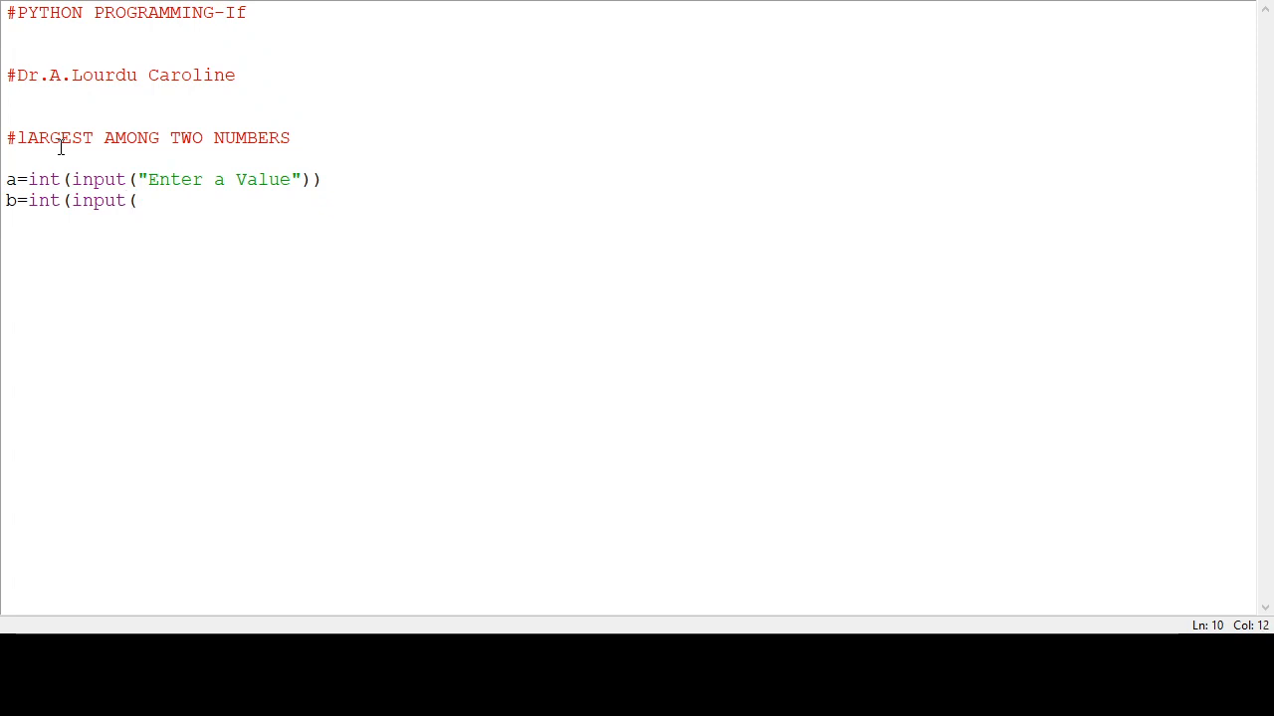
text("Enter b)
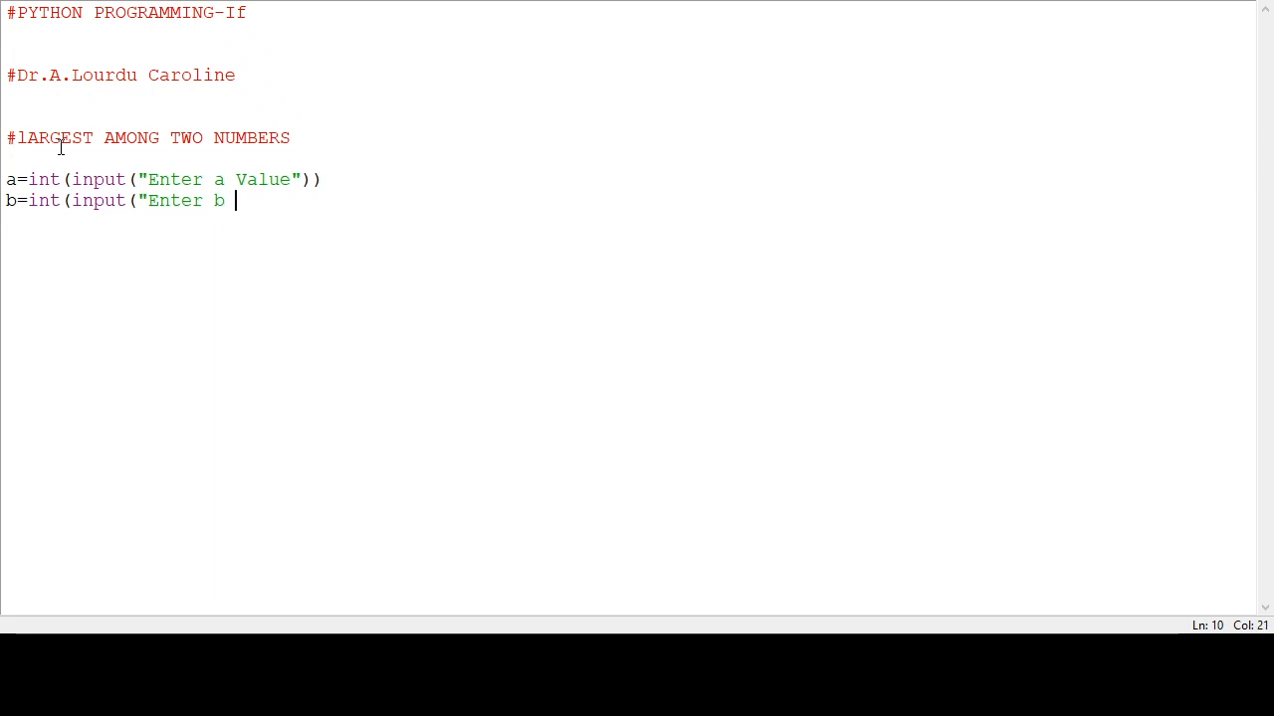
text(Va)
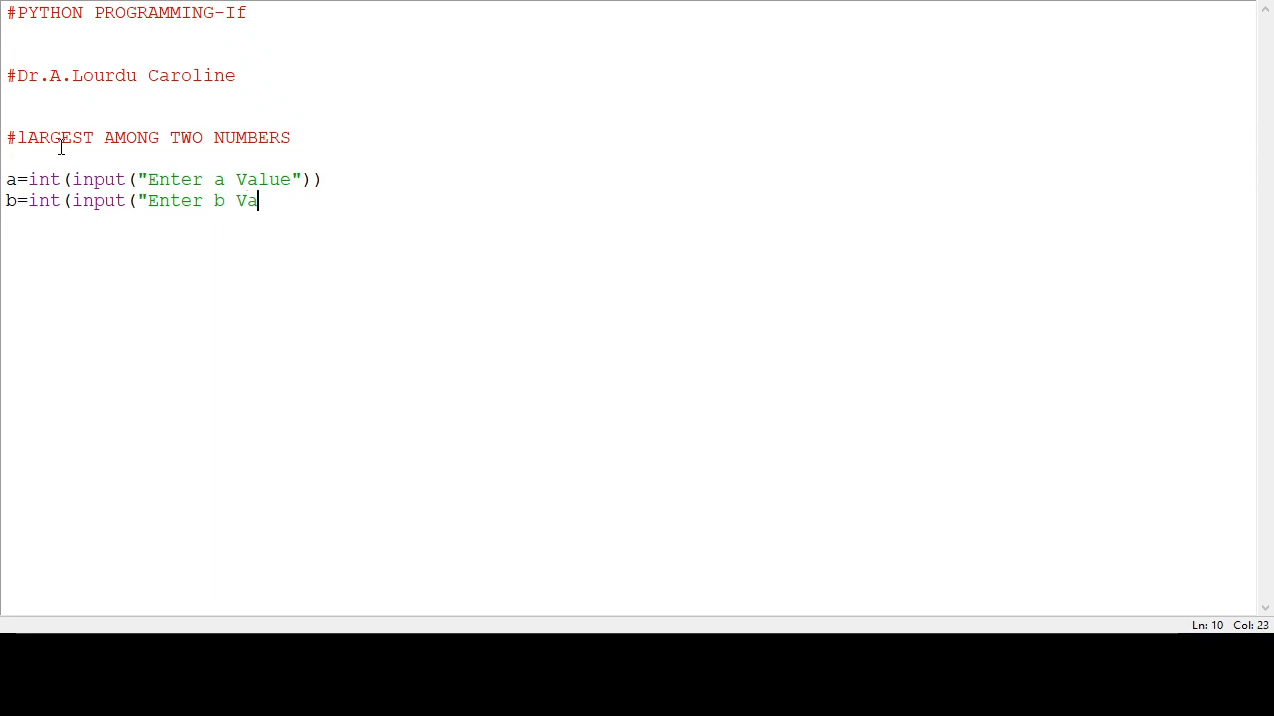
text(lue)
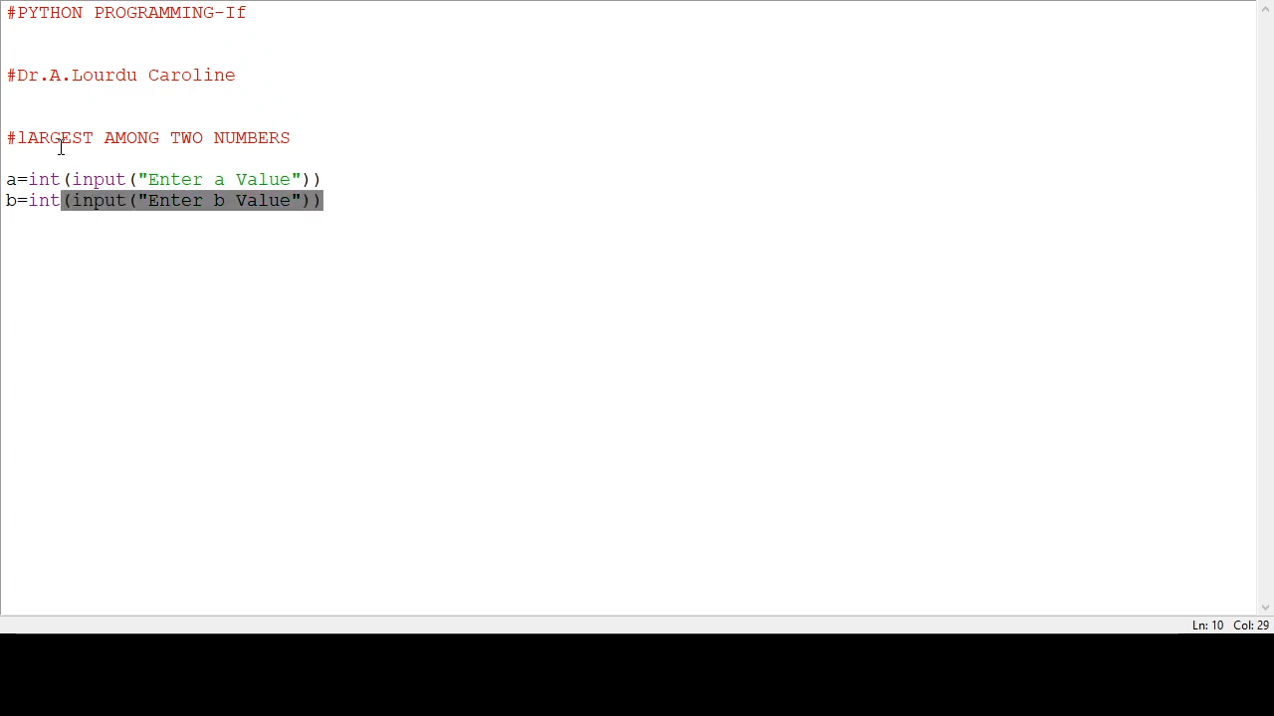
key(Enter)
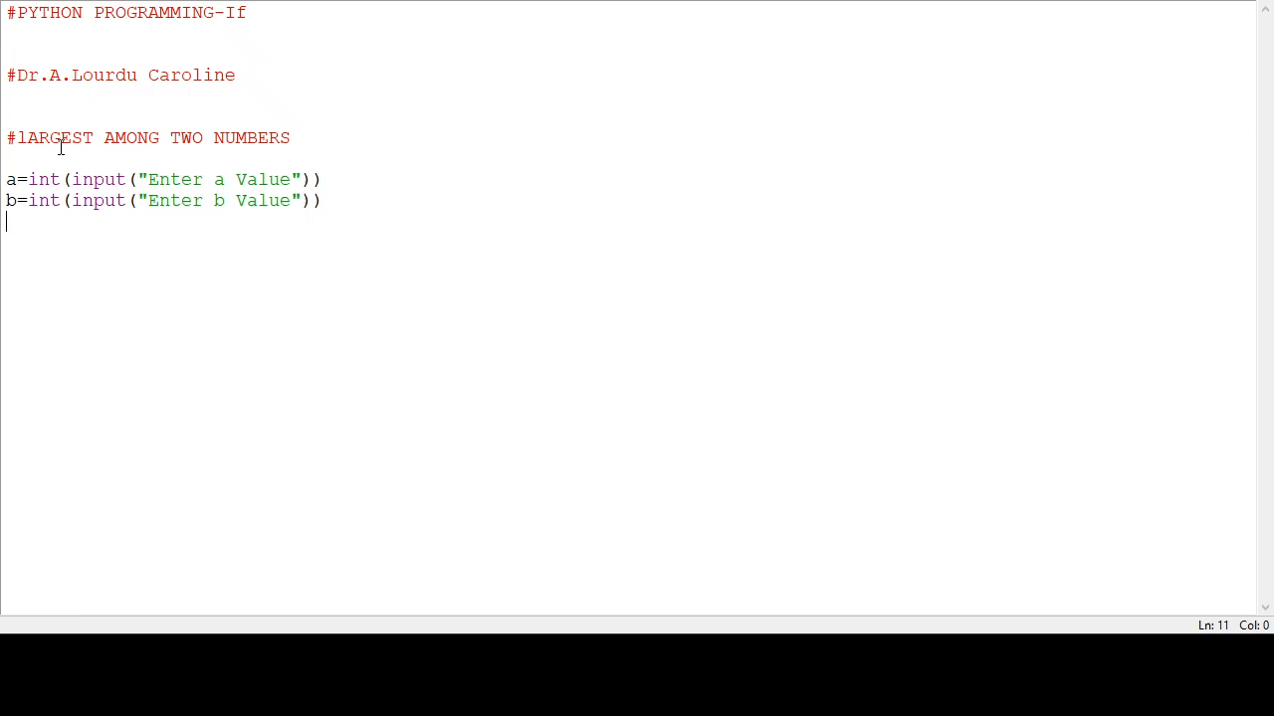
Type the condition if a>b:, correcting a mistyped < to >
text(i)
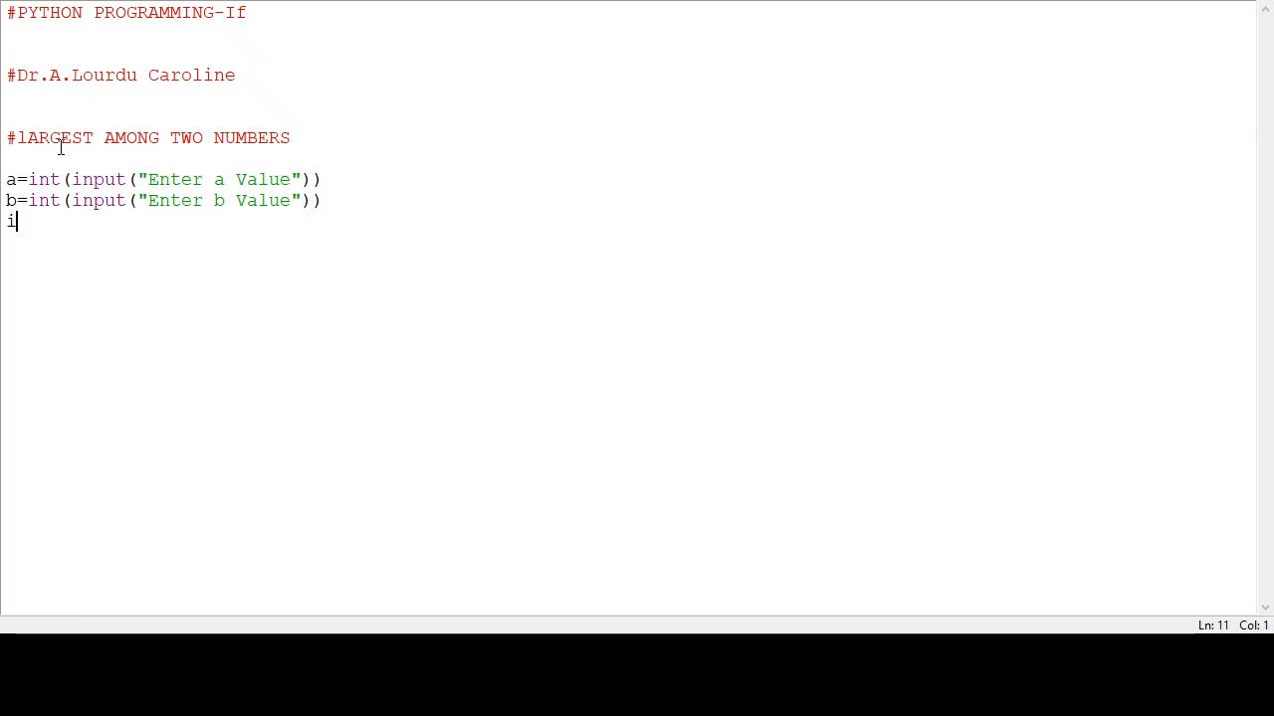
text(f)
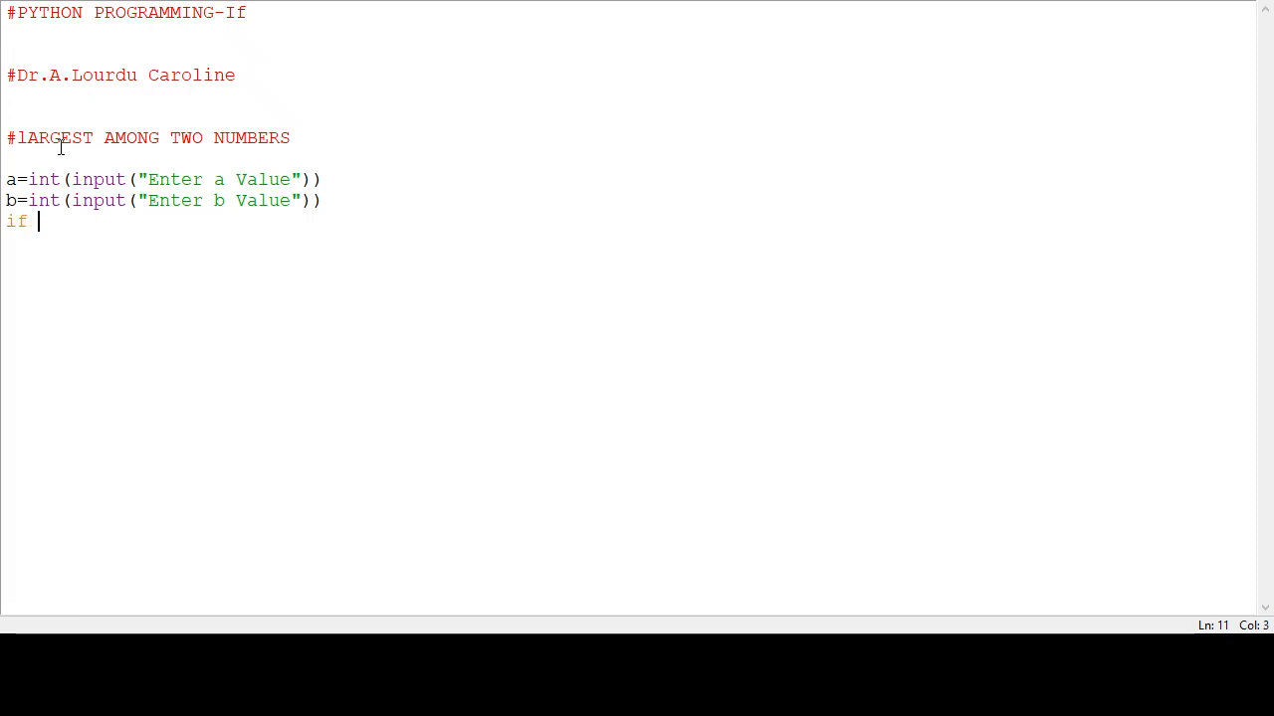
text(a)
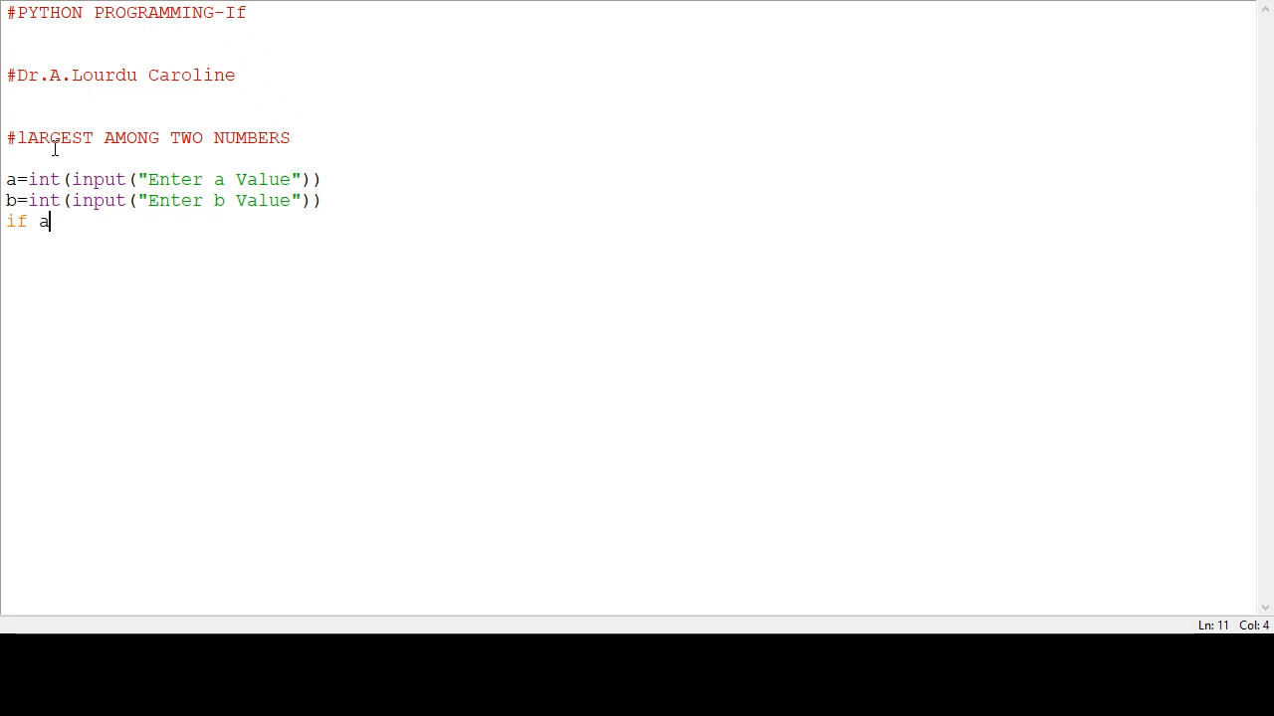
text(<)
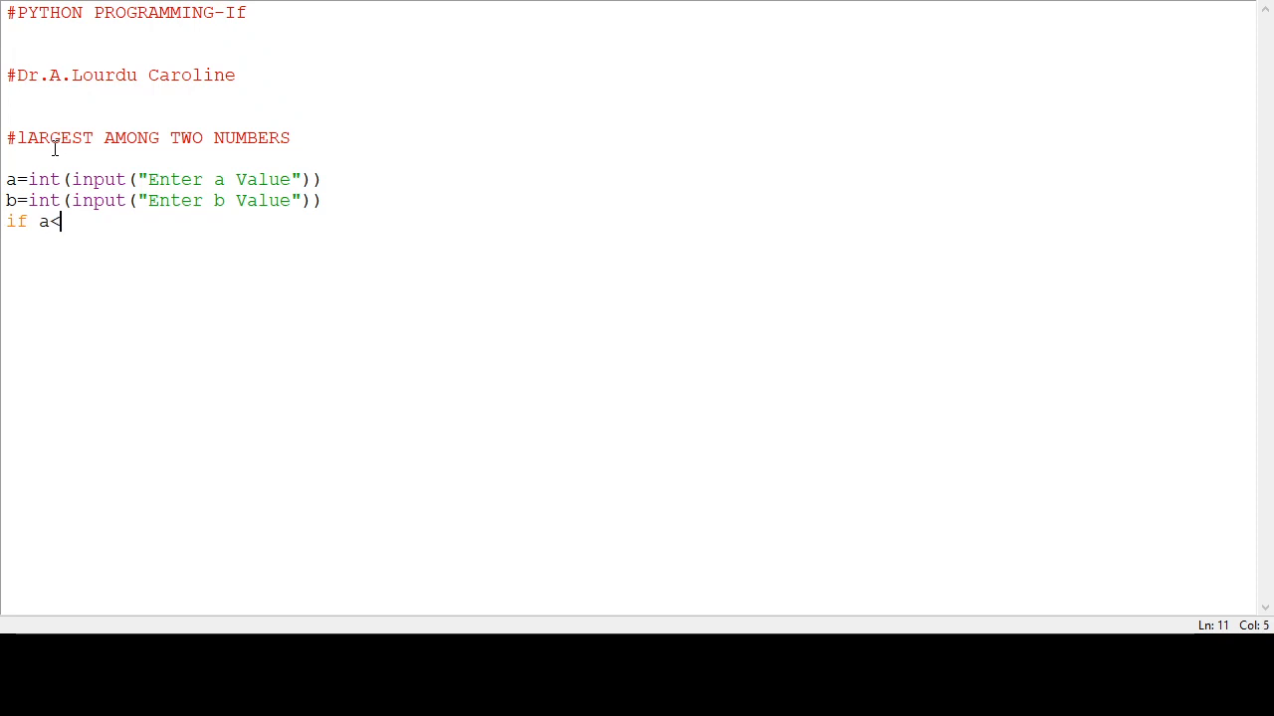
key(Backspace)
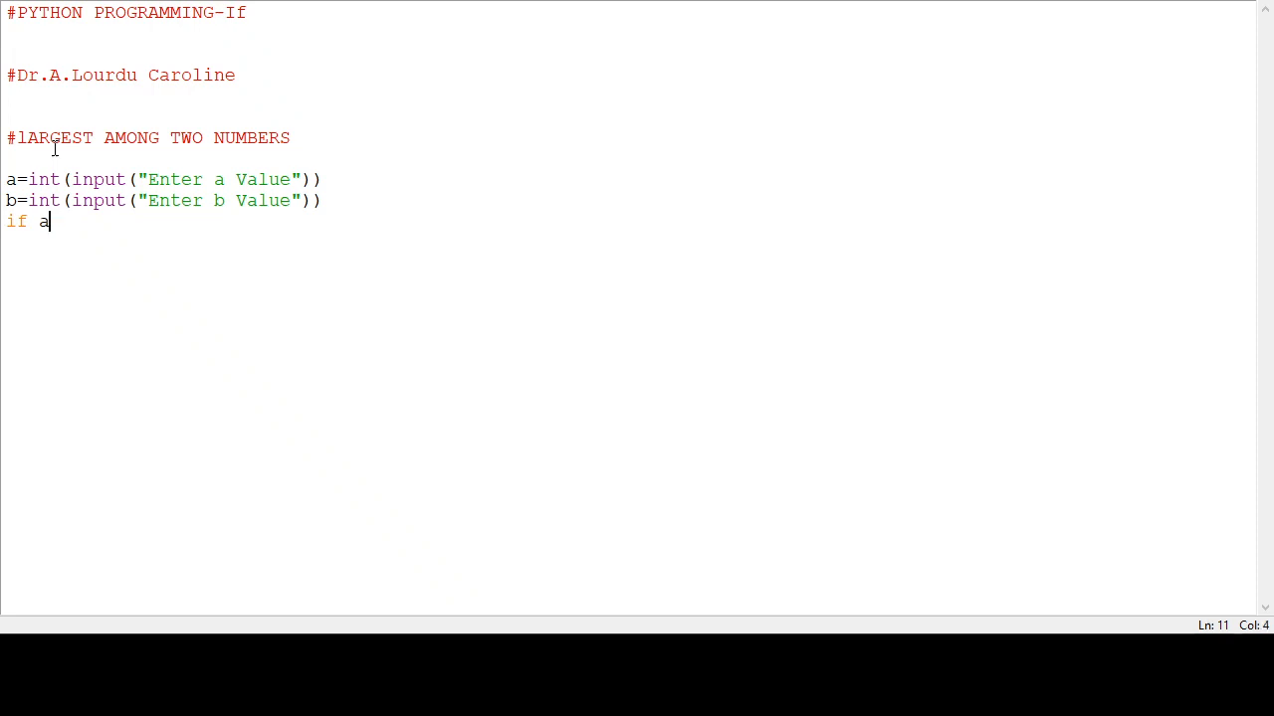
text(>b)
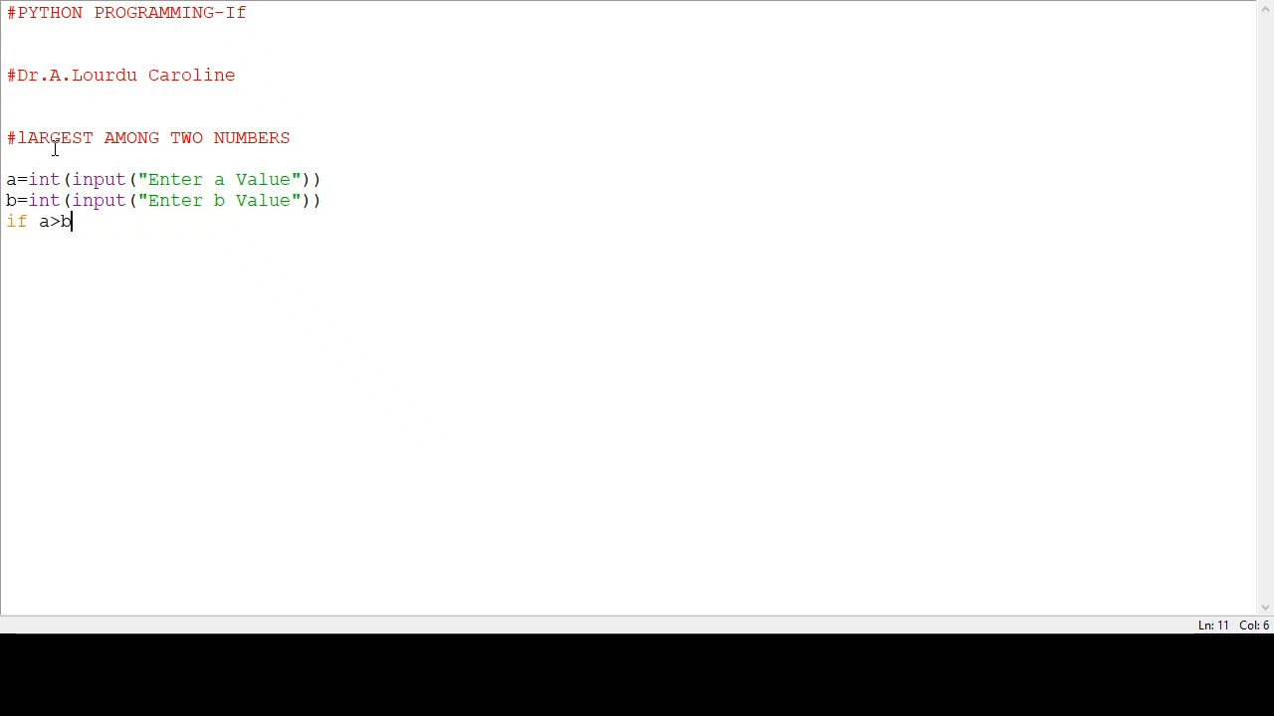
text(:)
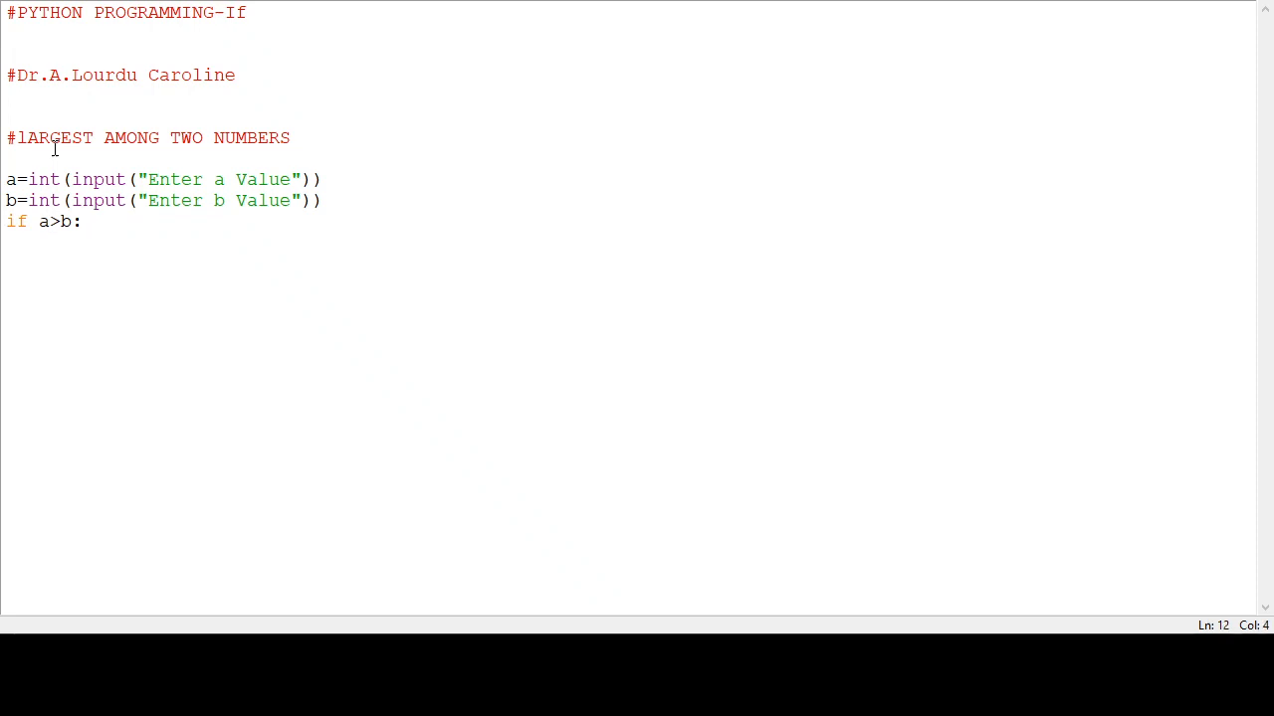
key(enter)
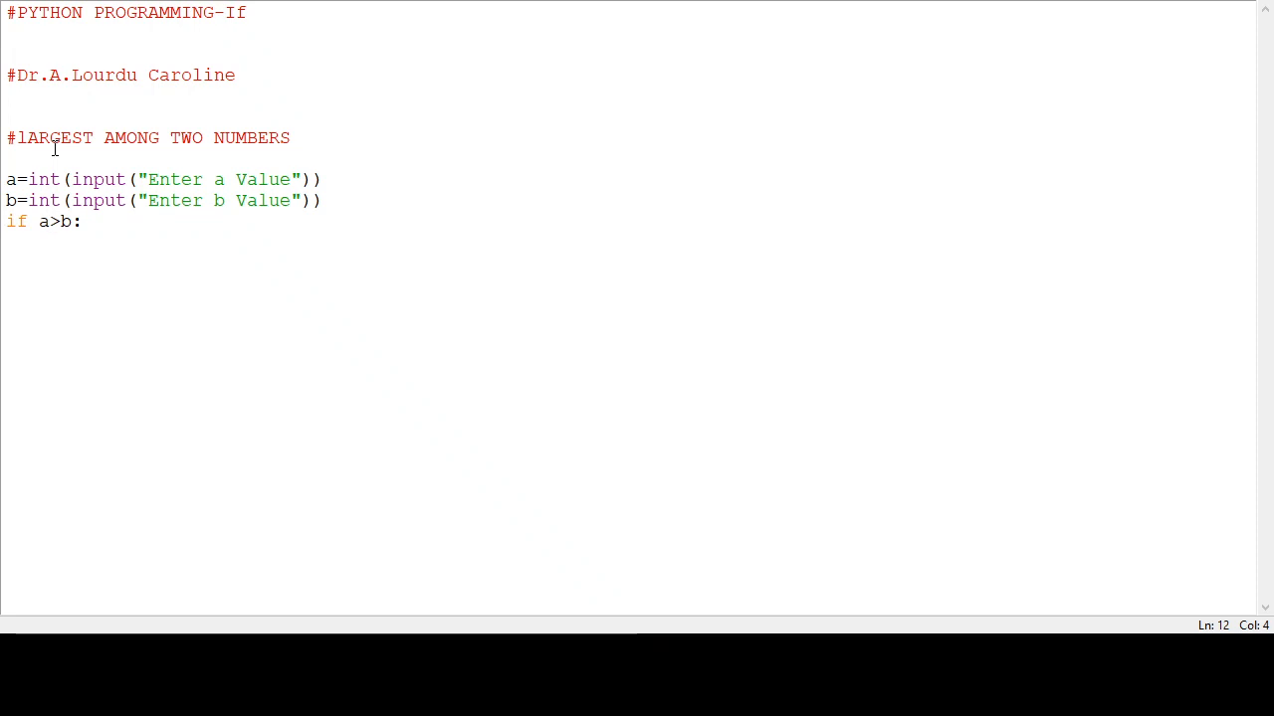
Add print("a is greatest") as the indented body of the if block
key(Enter)
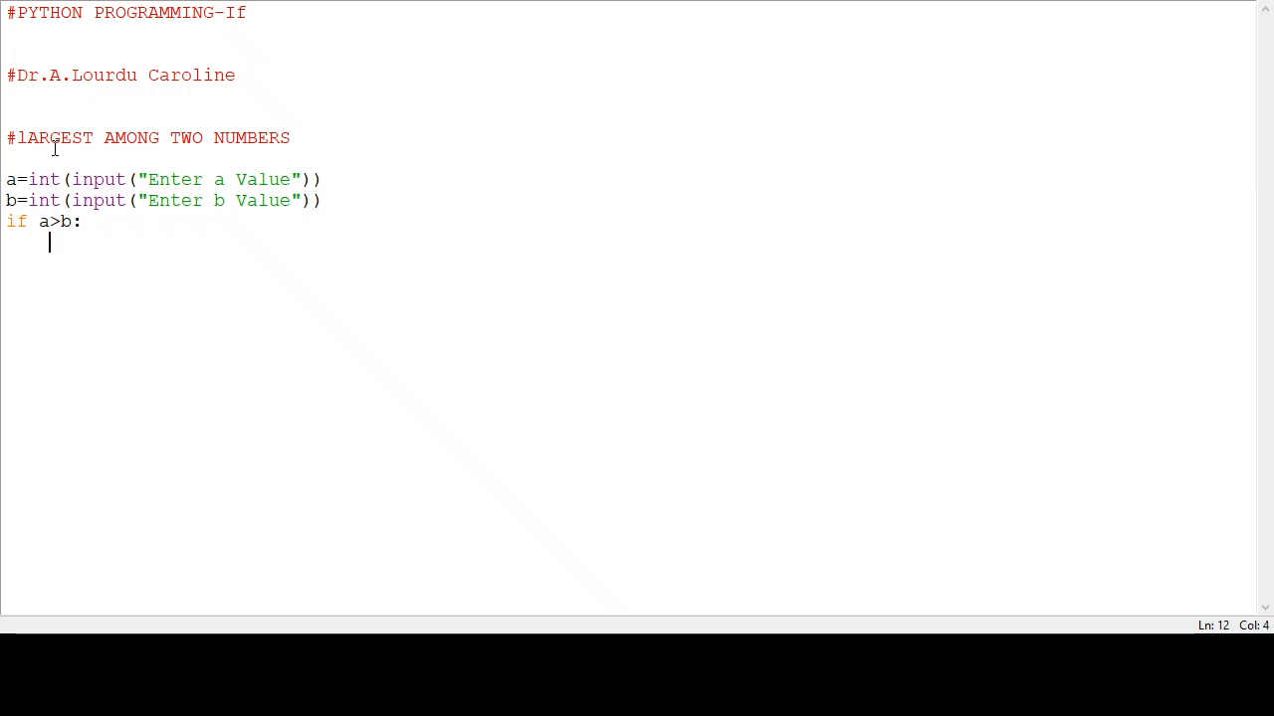
text(prin)
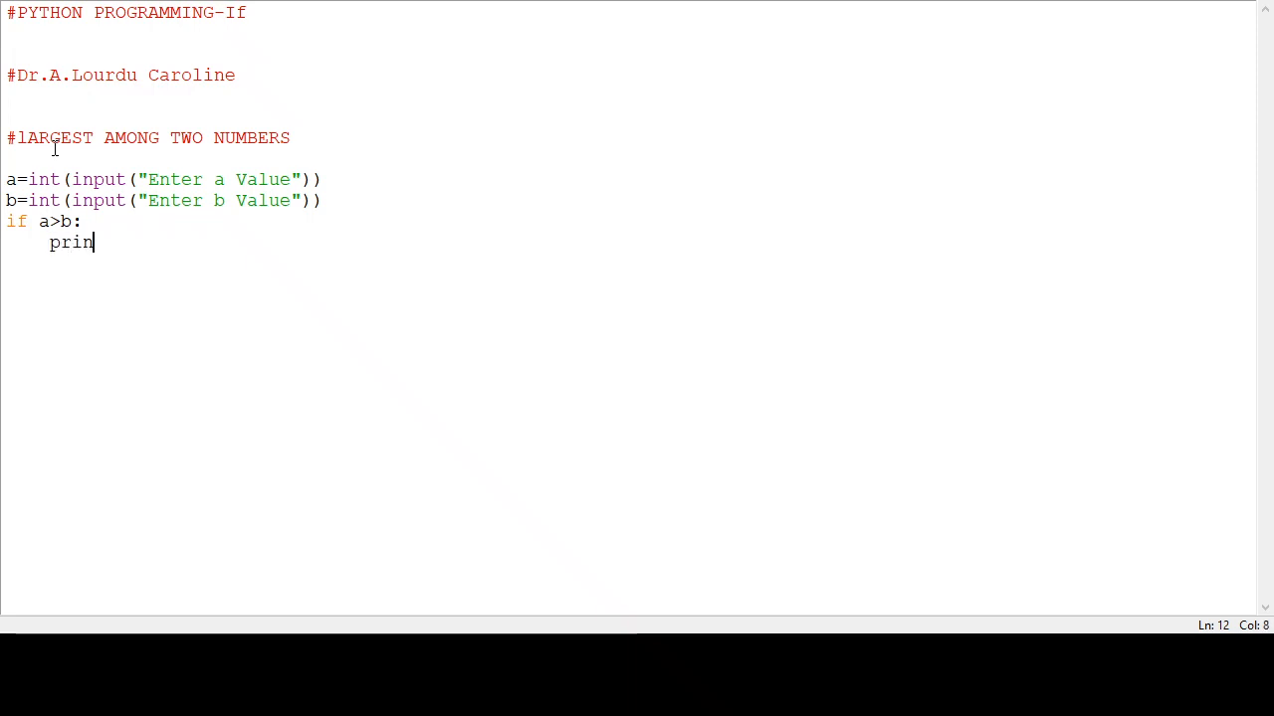
text(t)
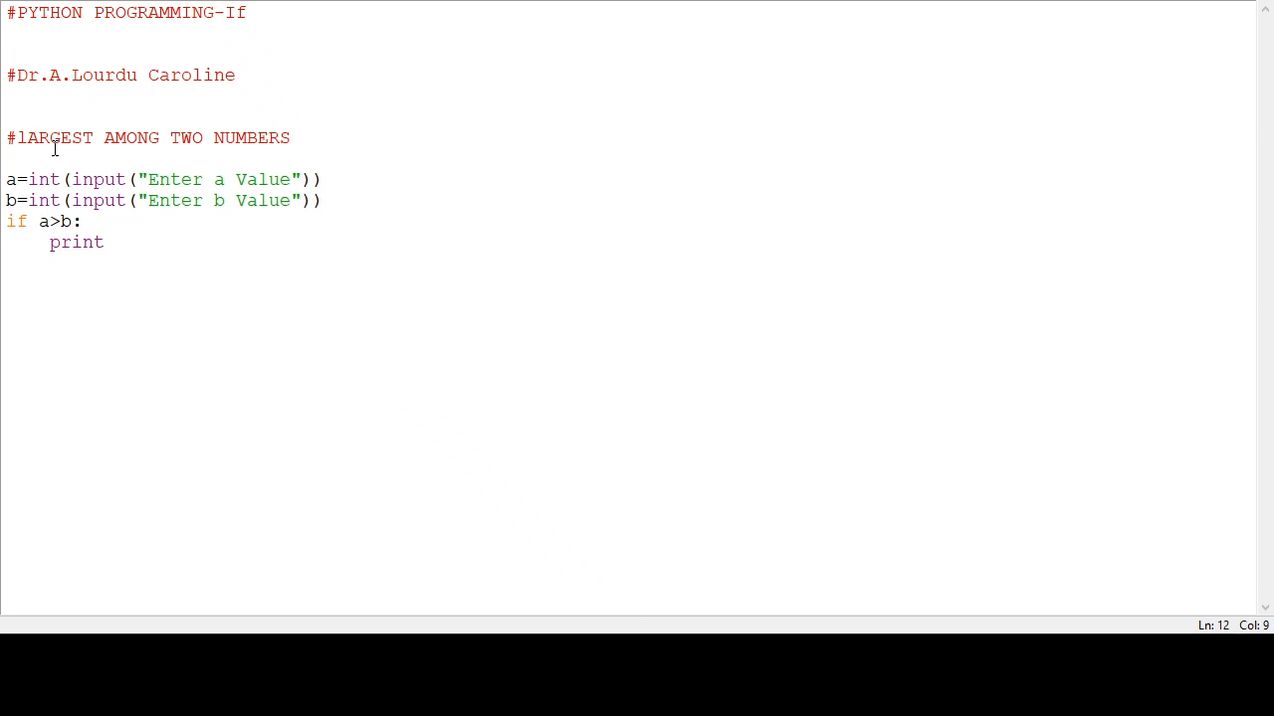
text(()
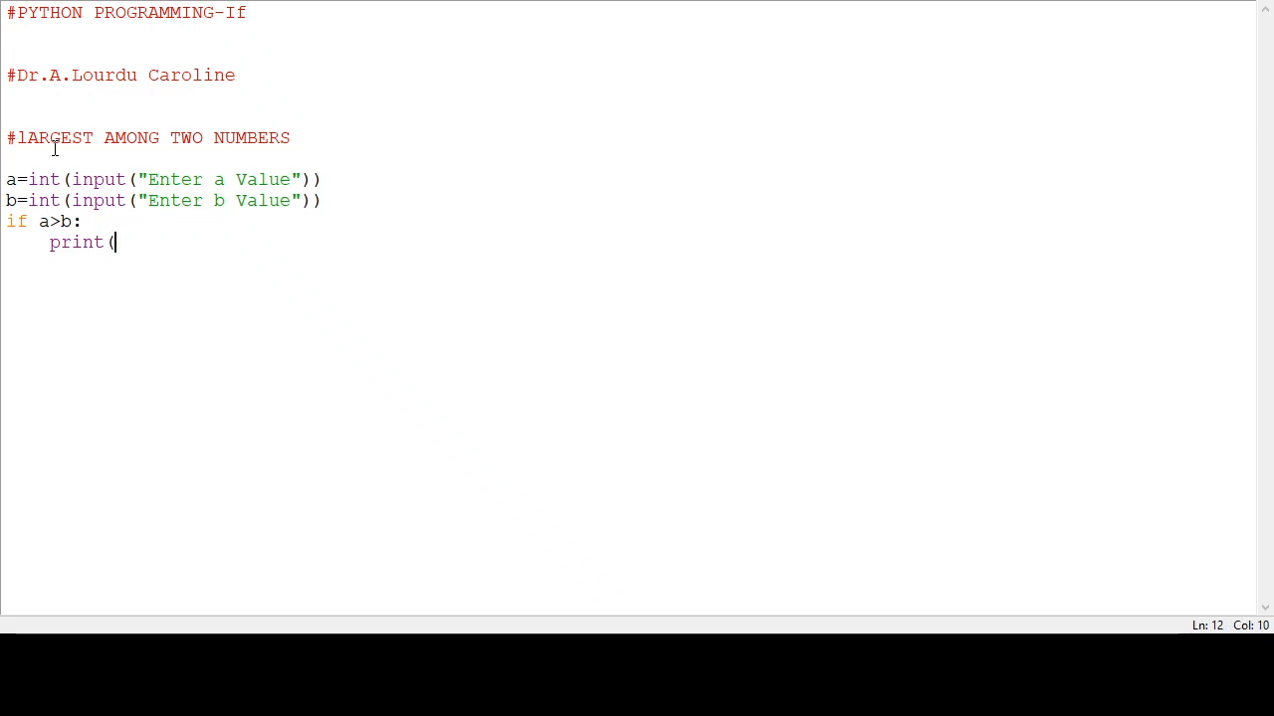
text("a)
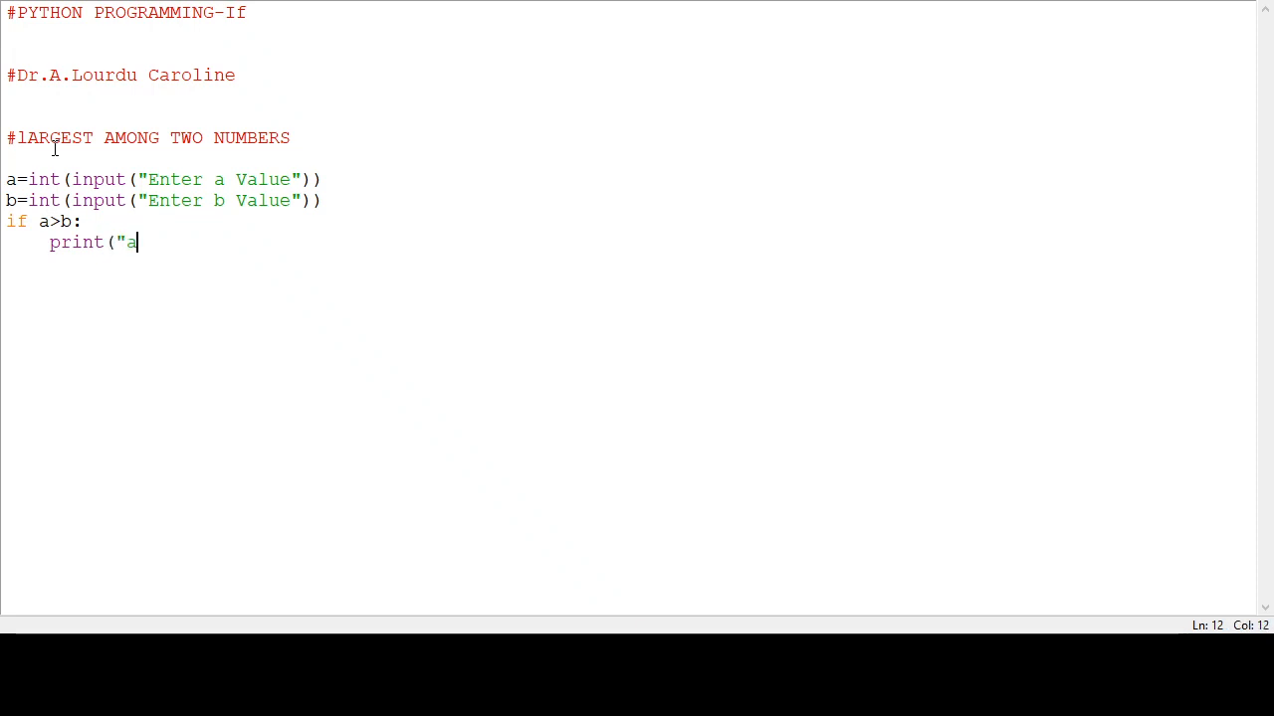
text(is)
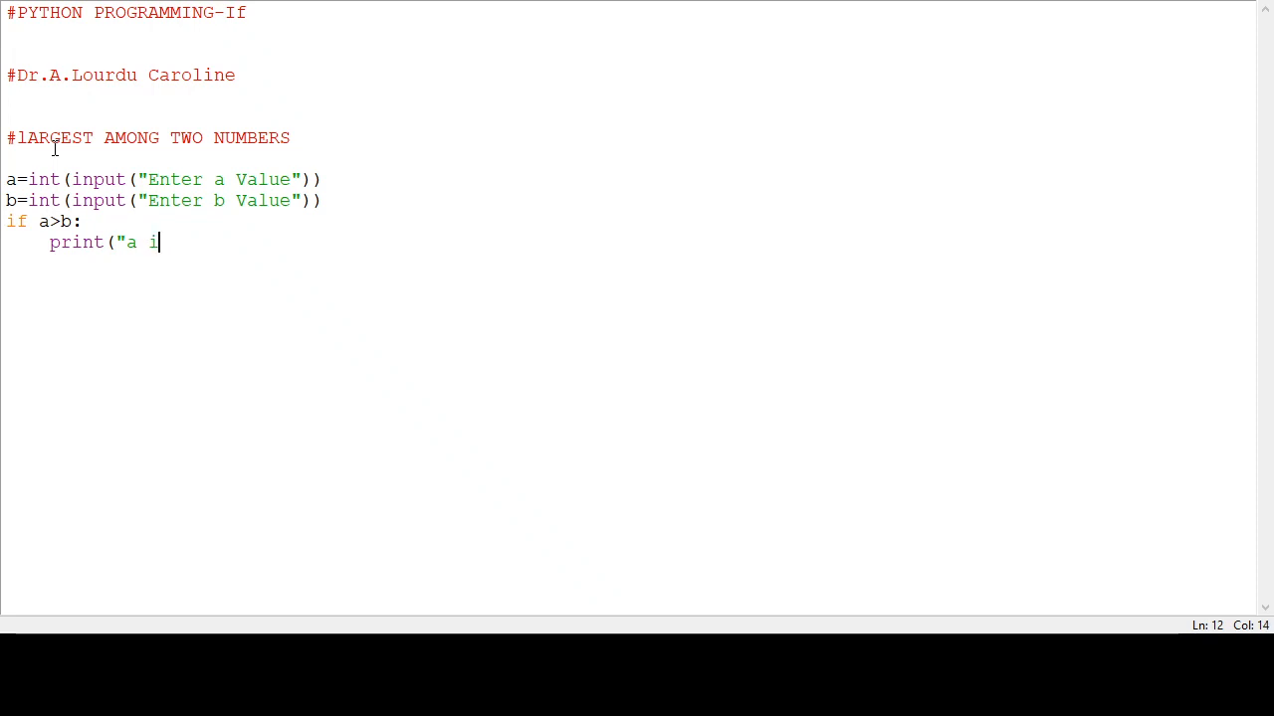
text(s grea)
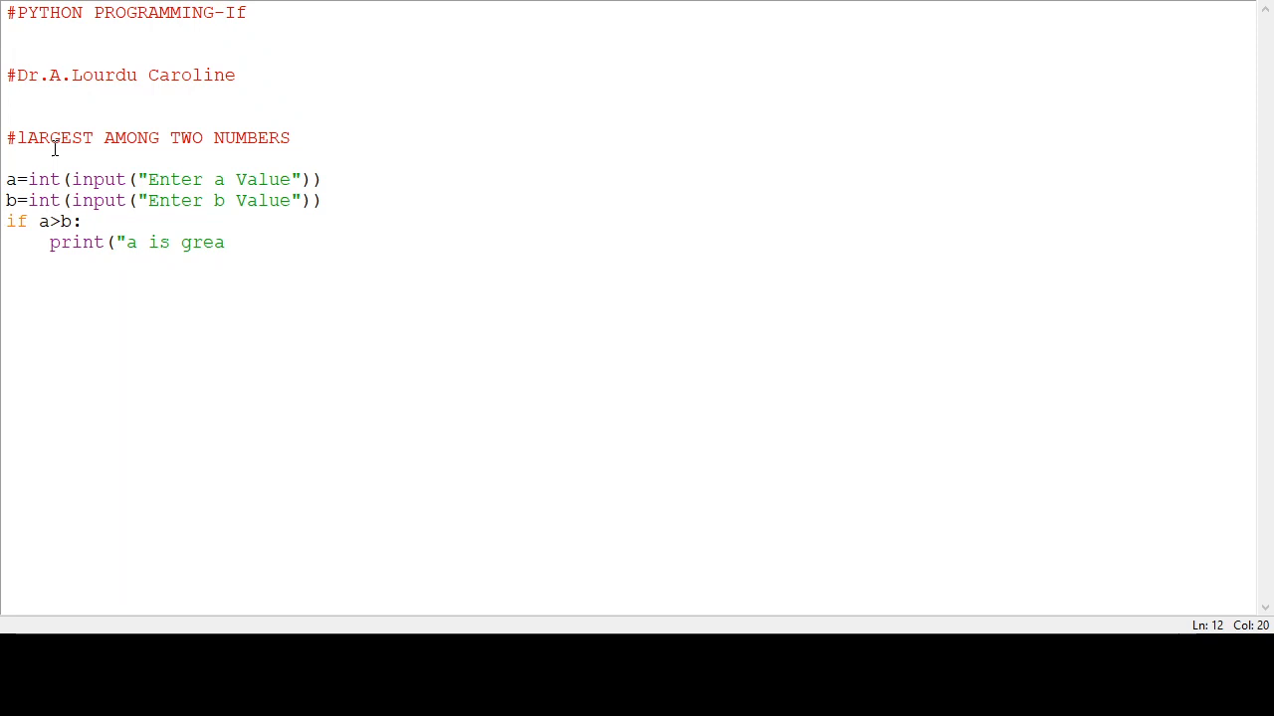
text(test)
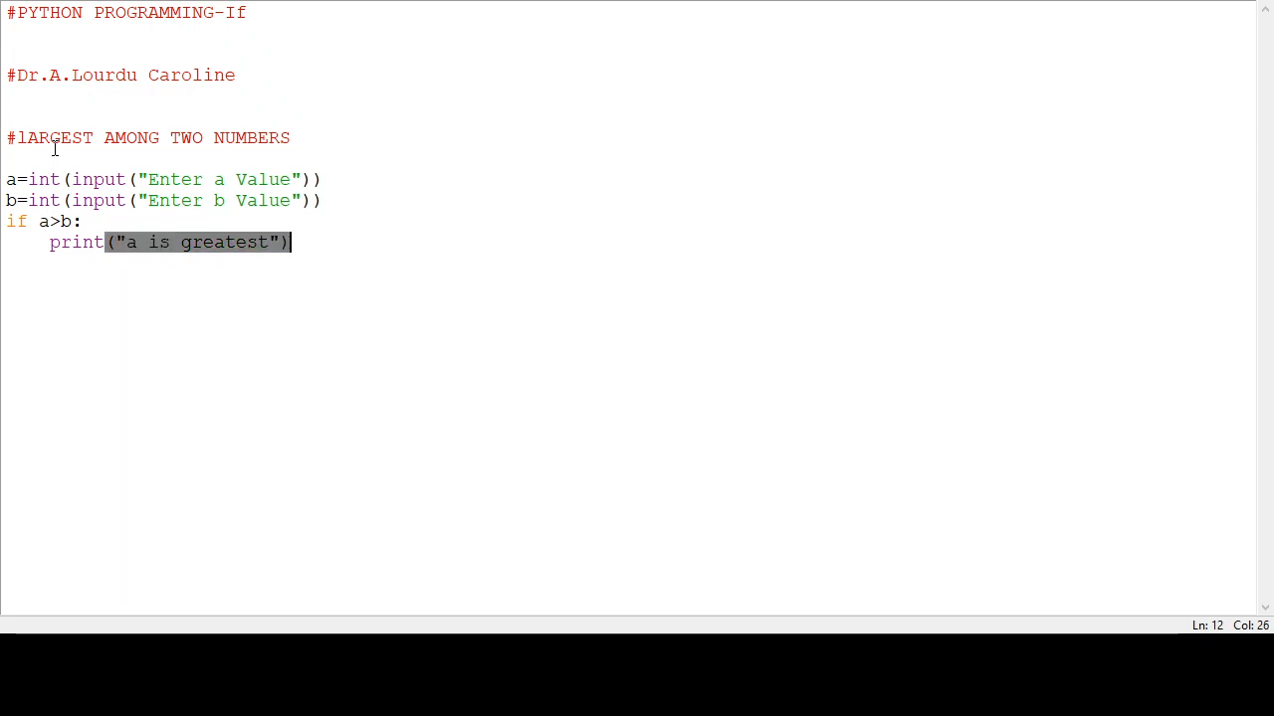
key(Enter)
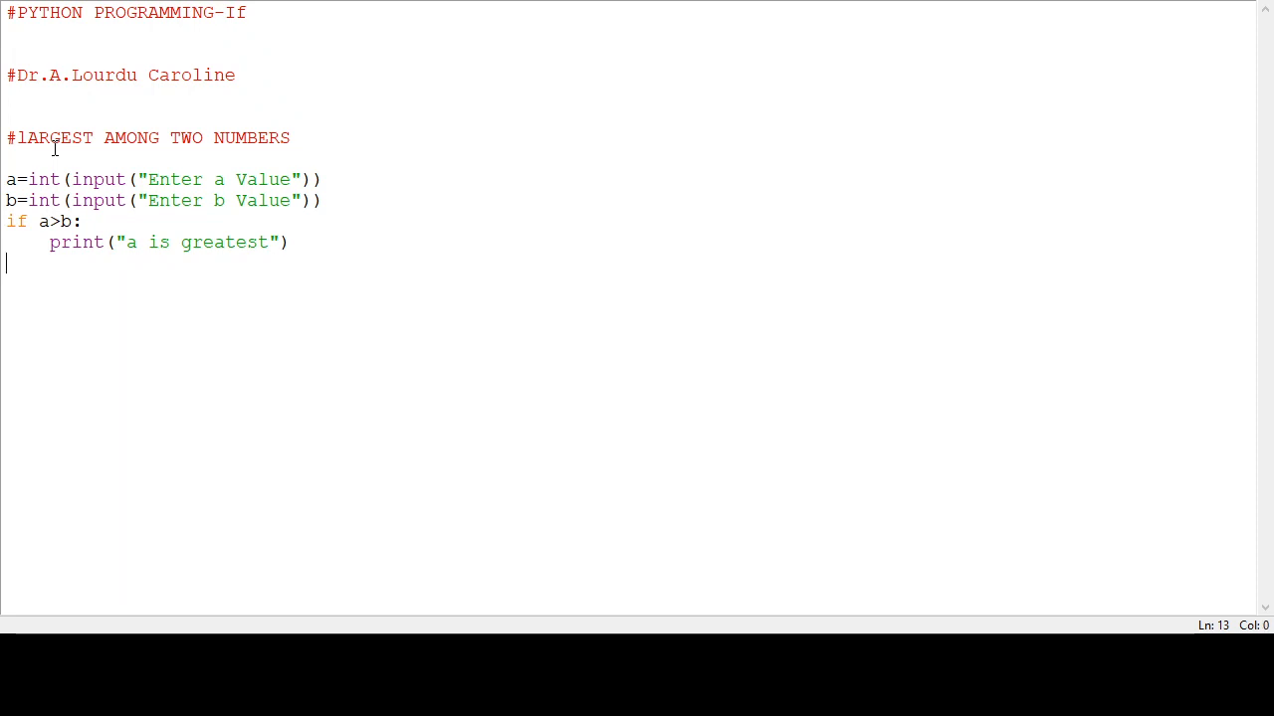
Add an else: line whose indented body is print("b is greater")
text(e)
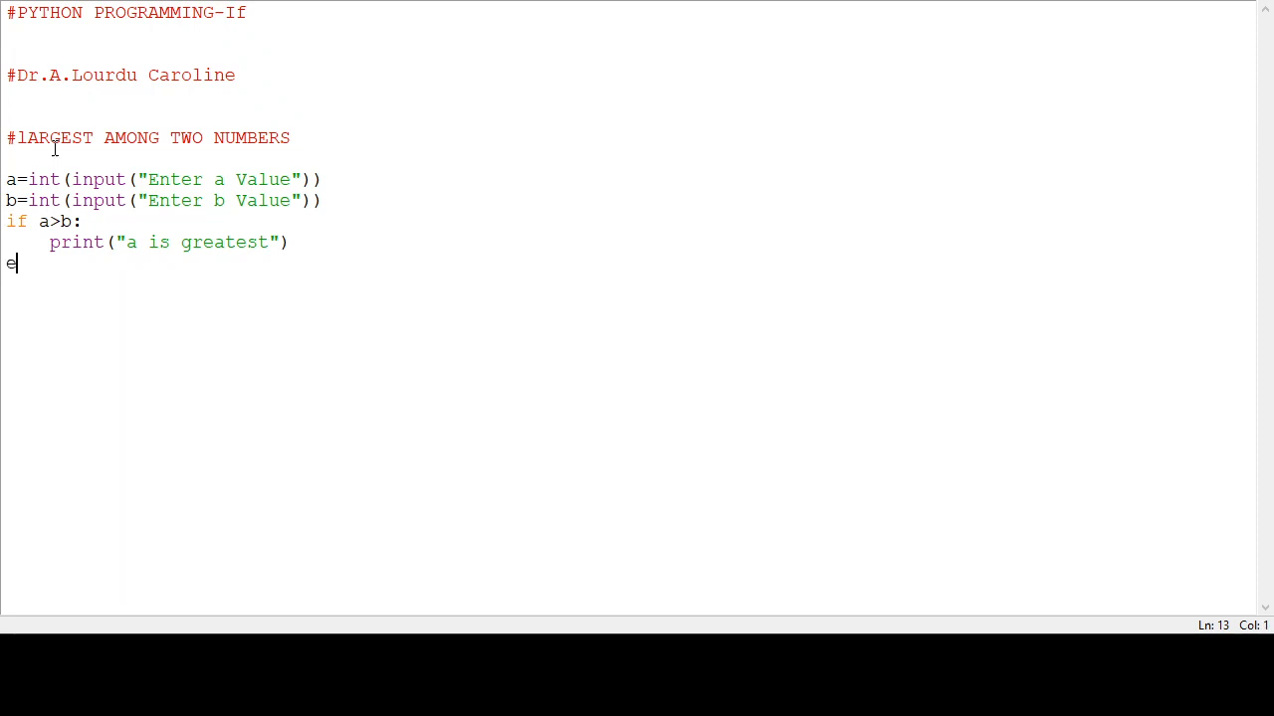
text(lse)
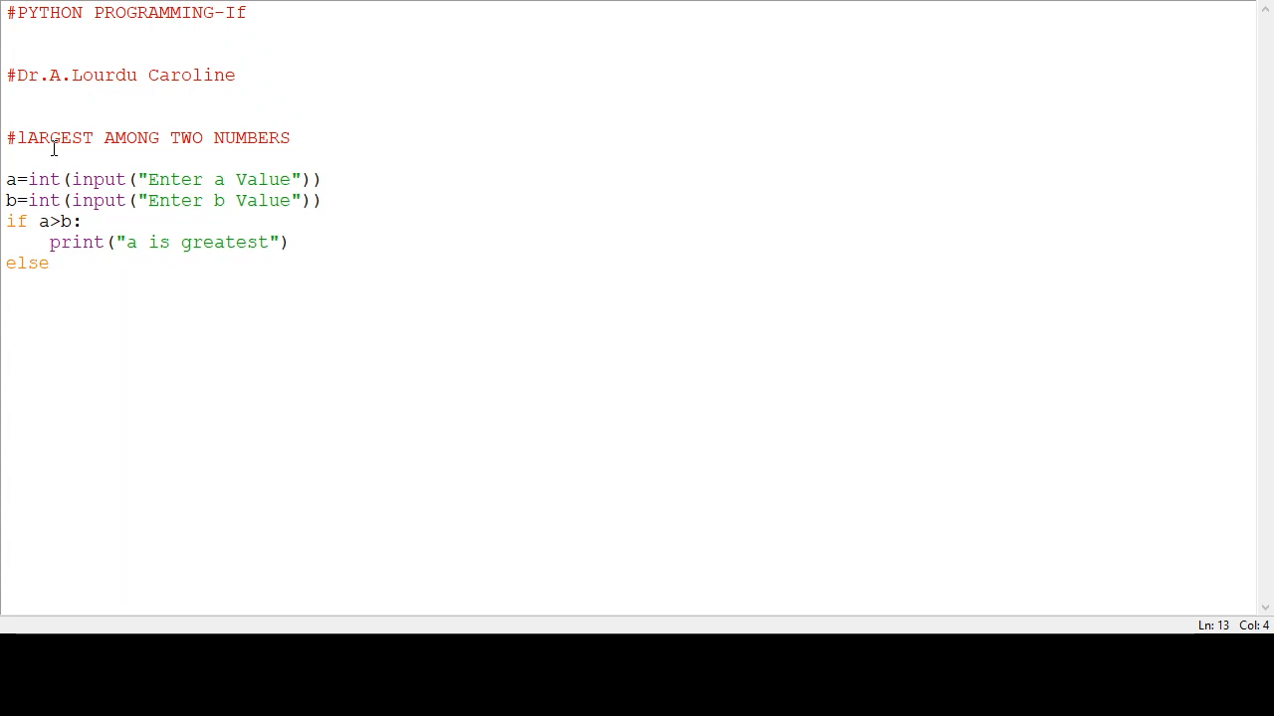
text(:)
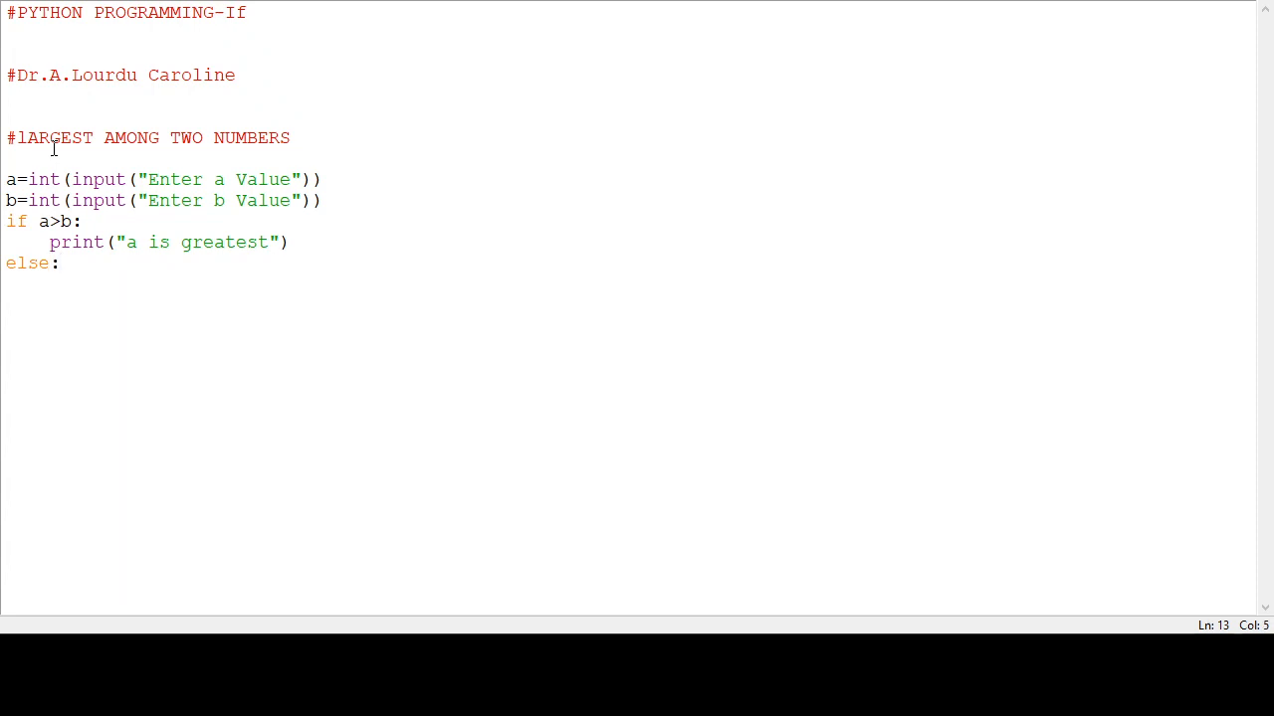
key(Enter)
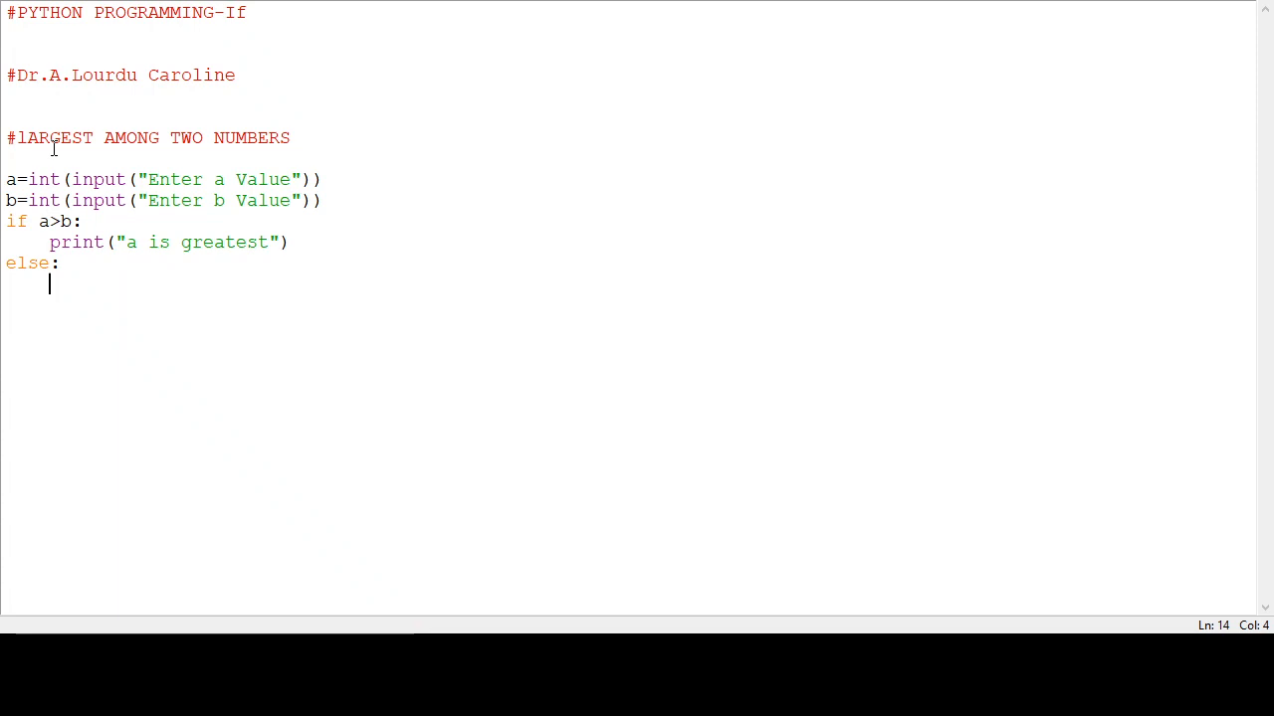
text(prin)
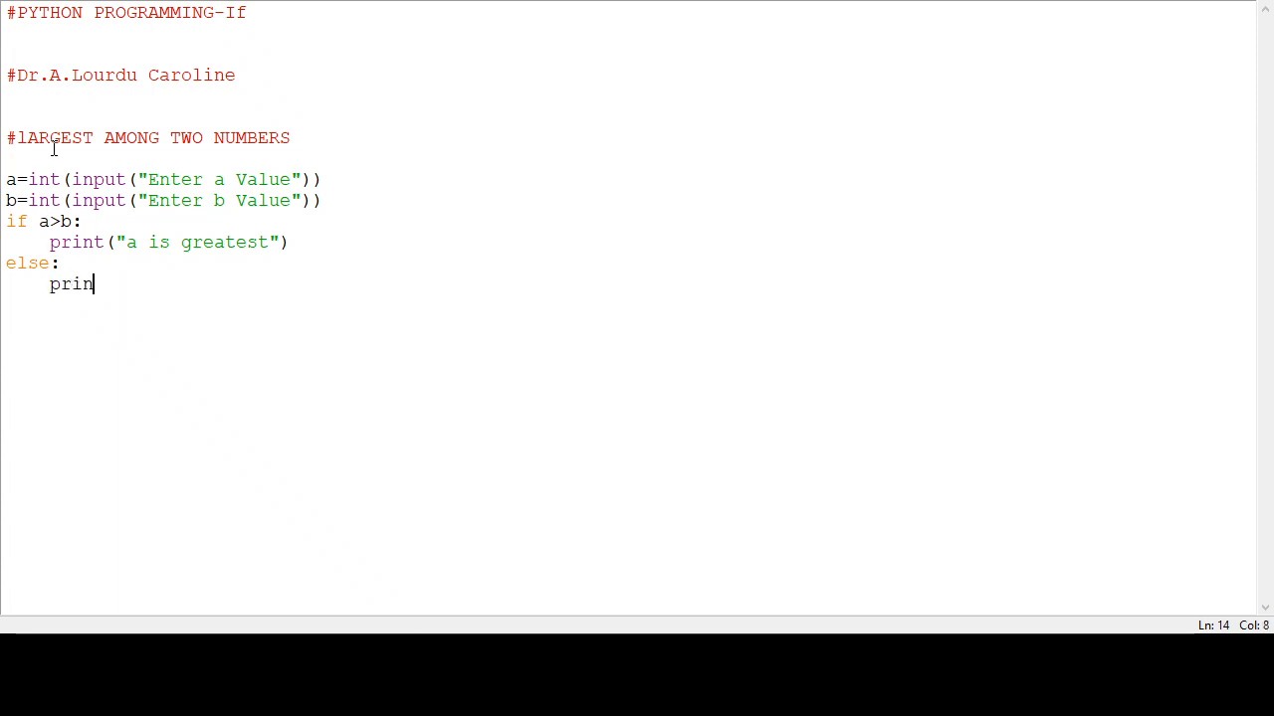
text(t)
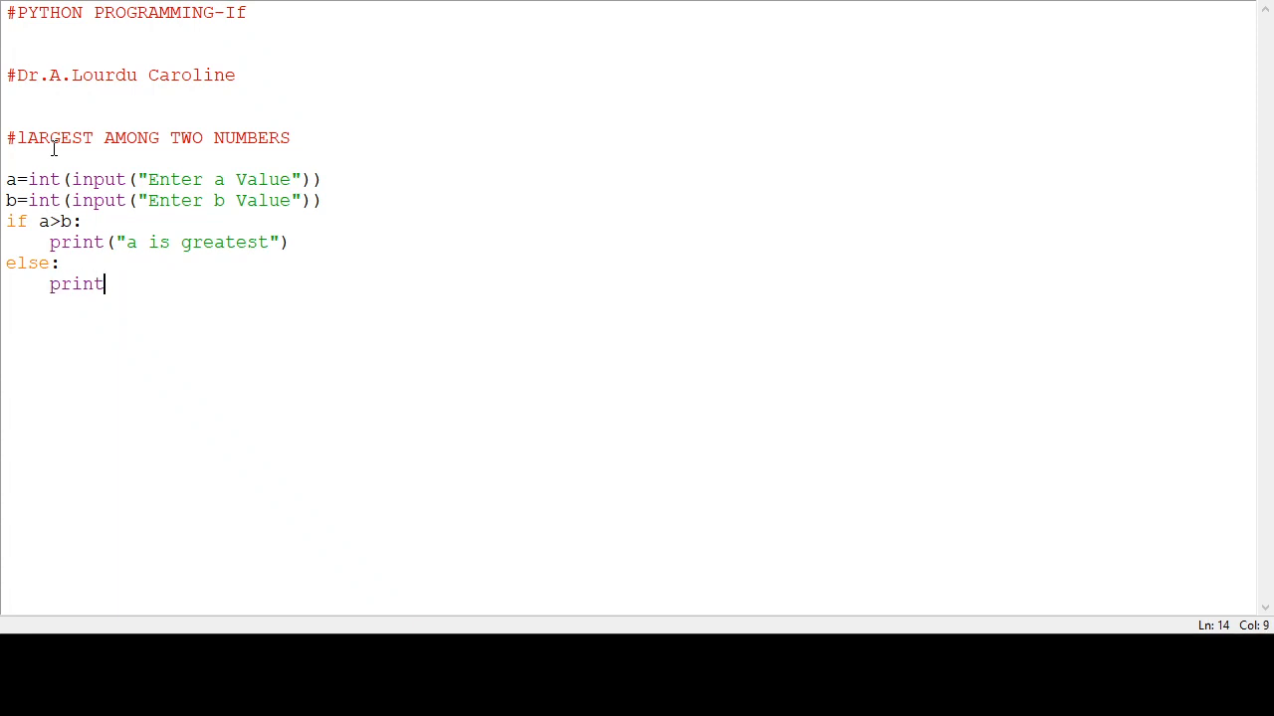
text((")
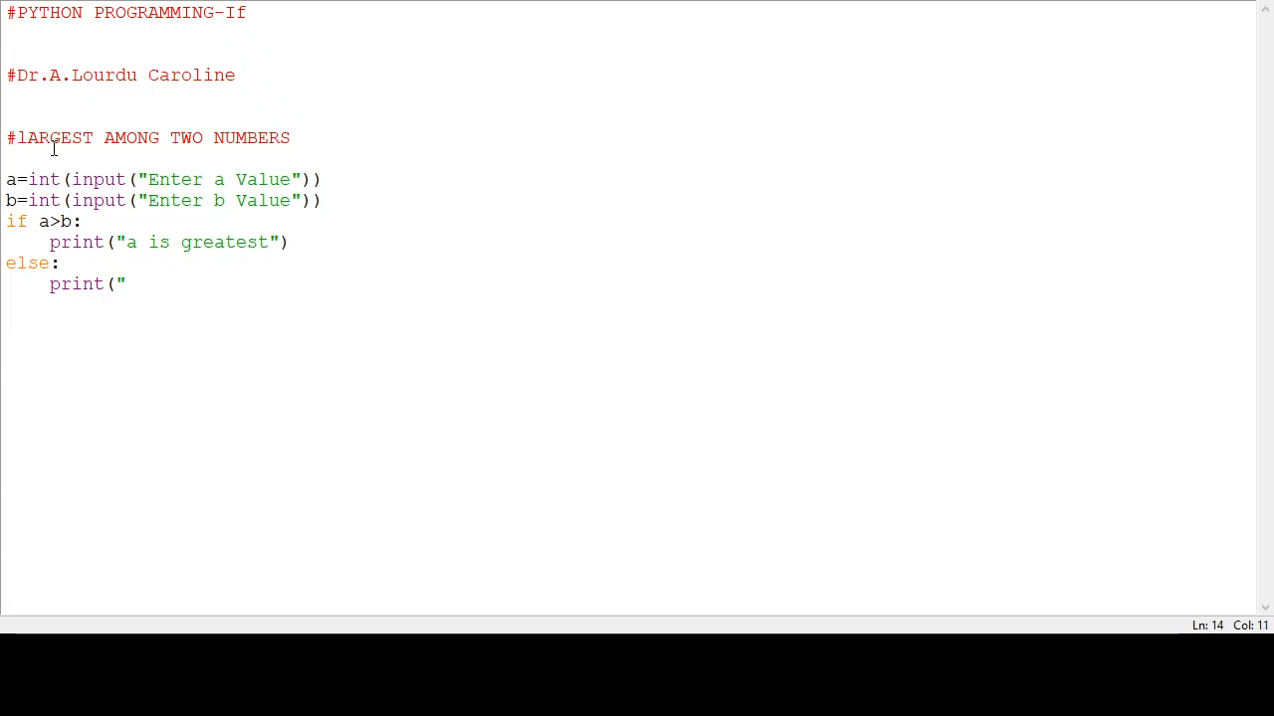
text(b is)
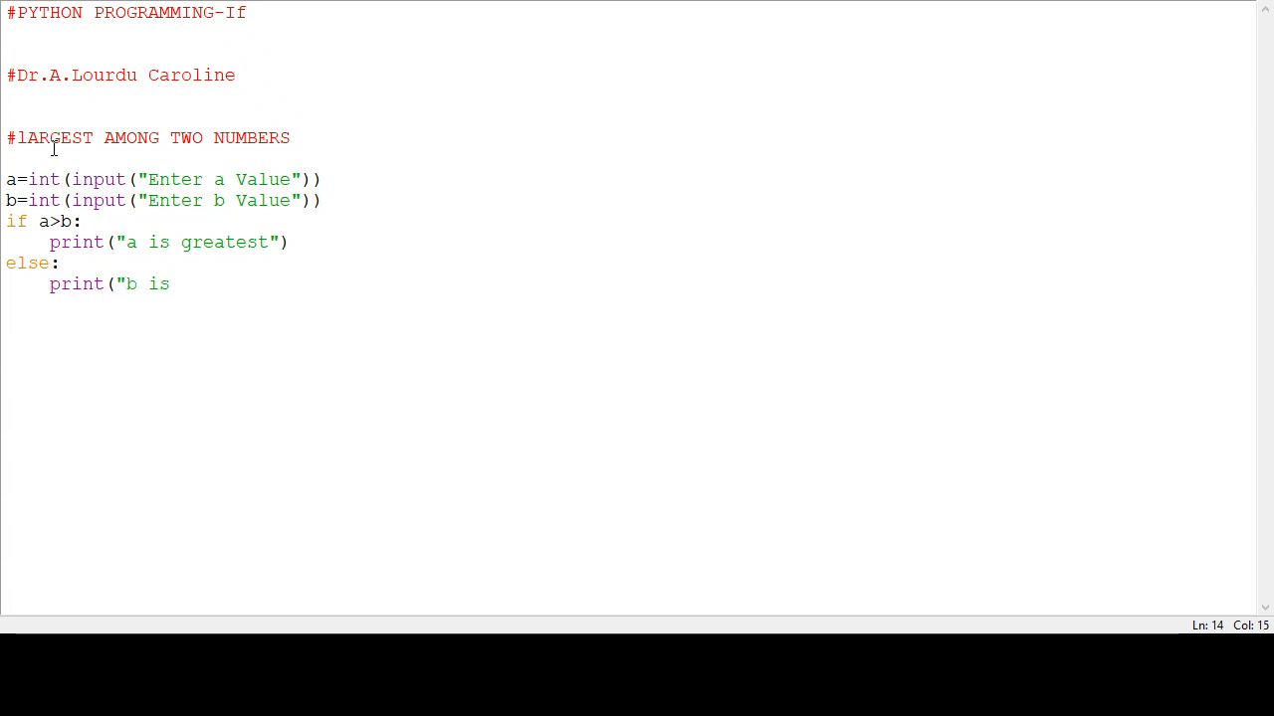
text(great)
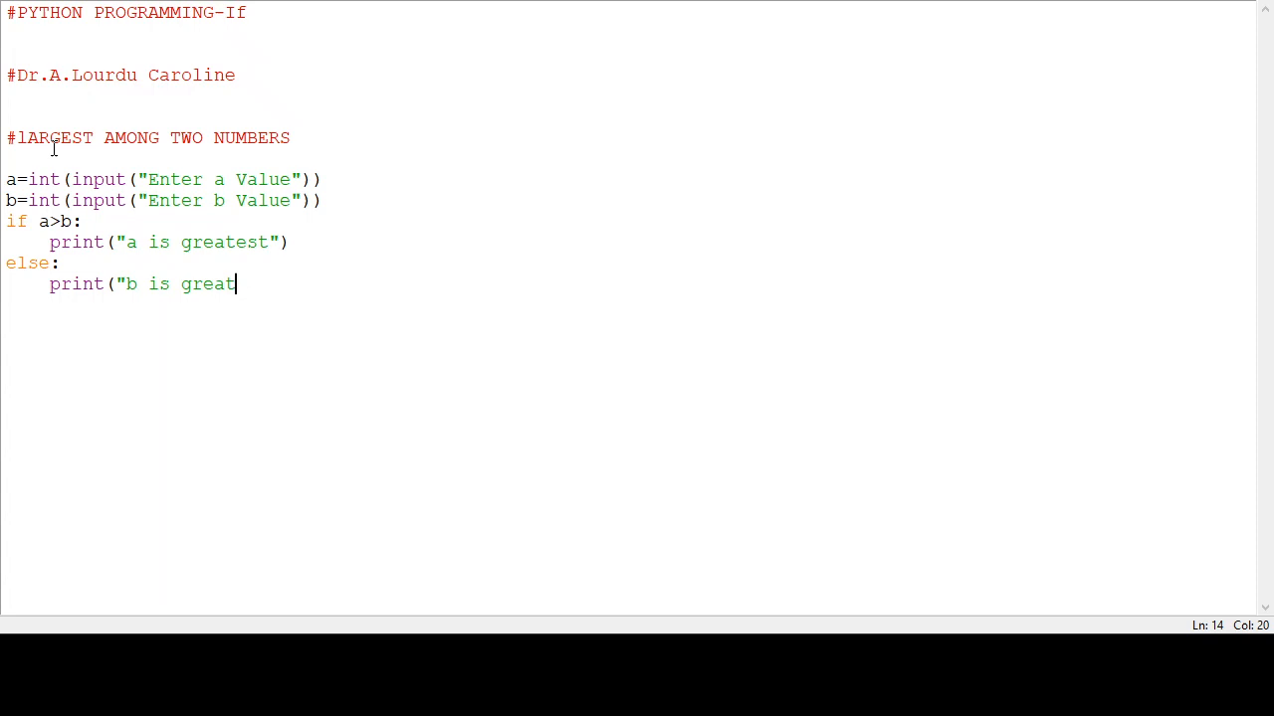
text(er")
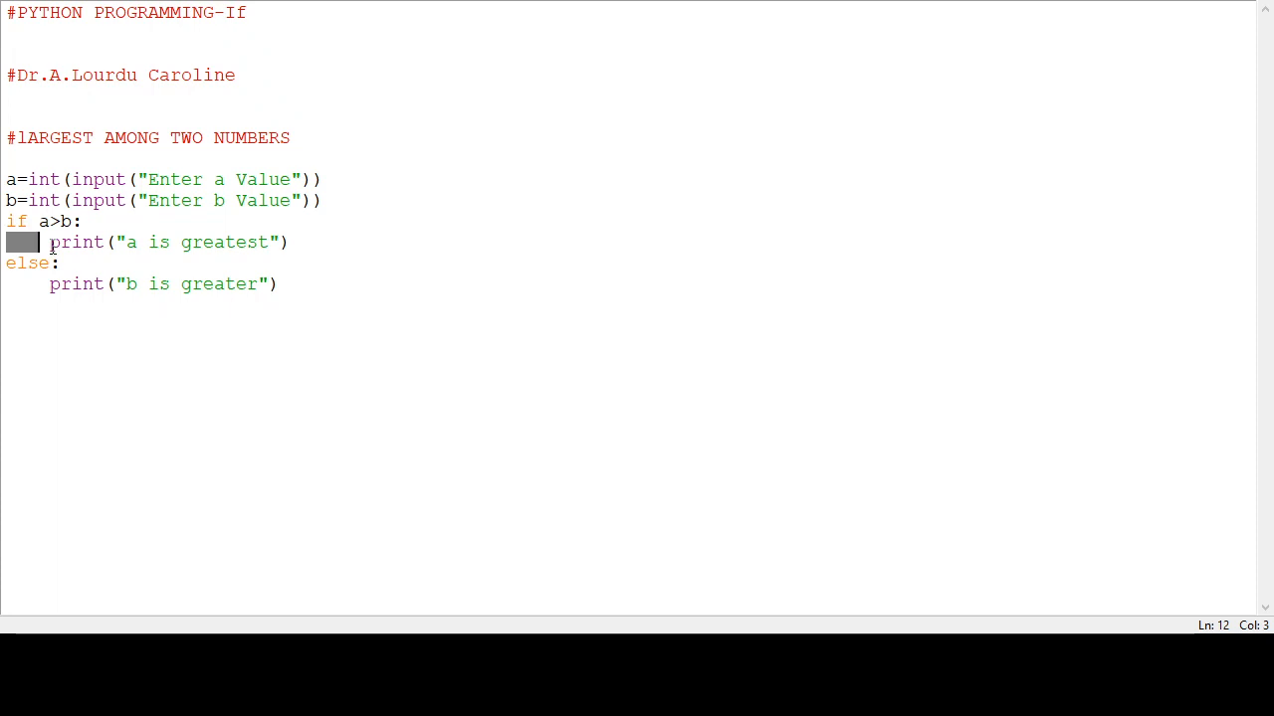
drag(50, 241, 269, 242)
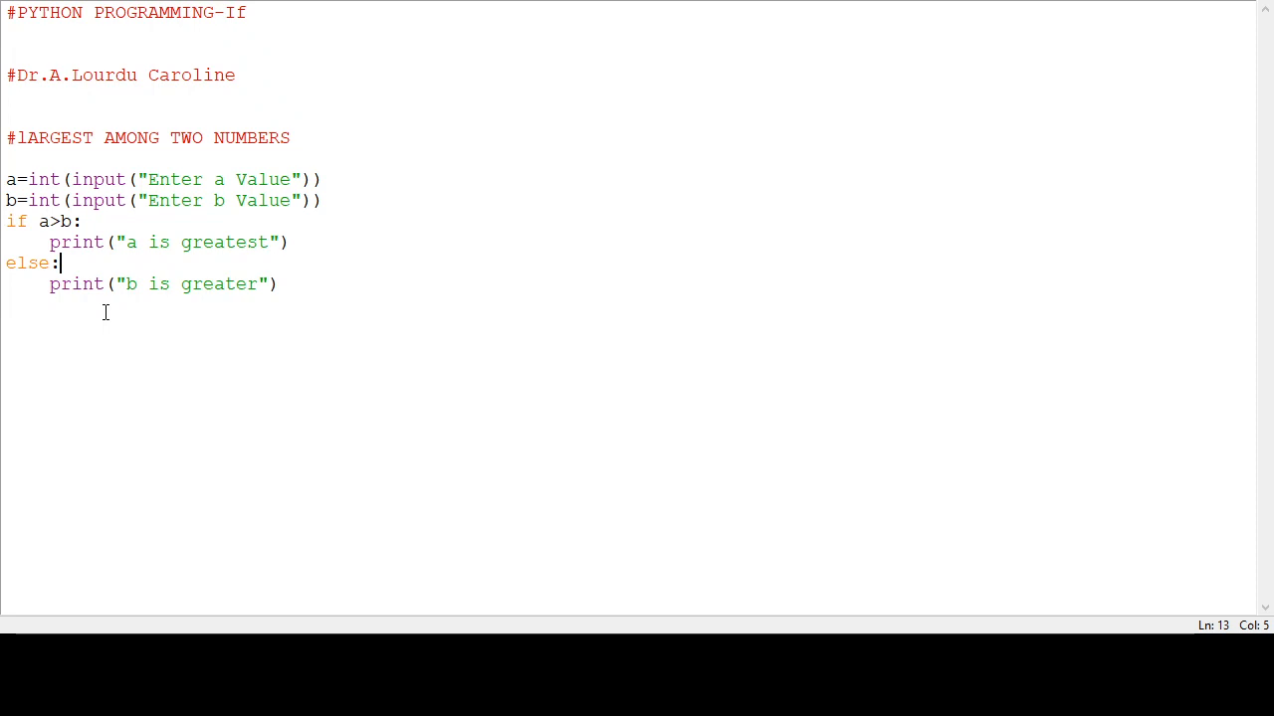
mouse_move(16, 418)
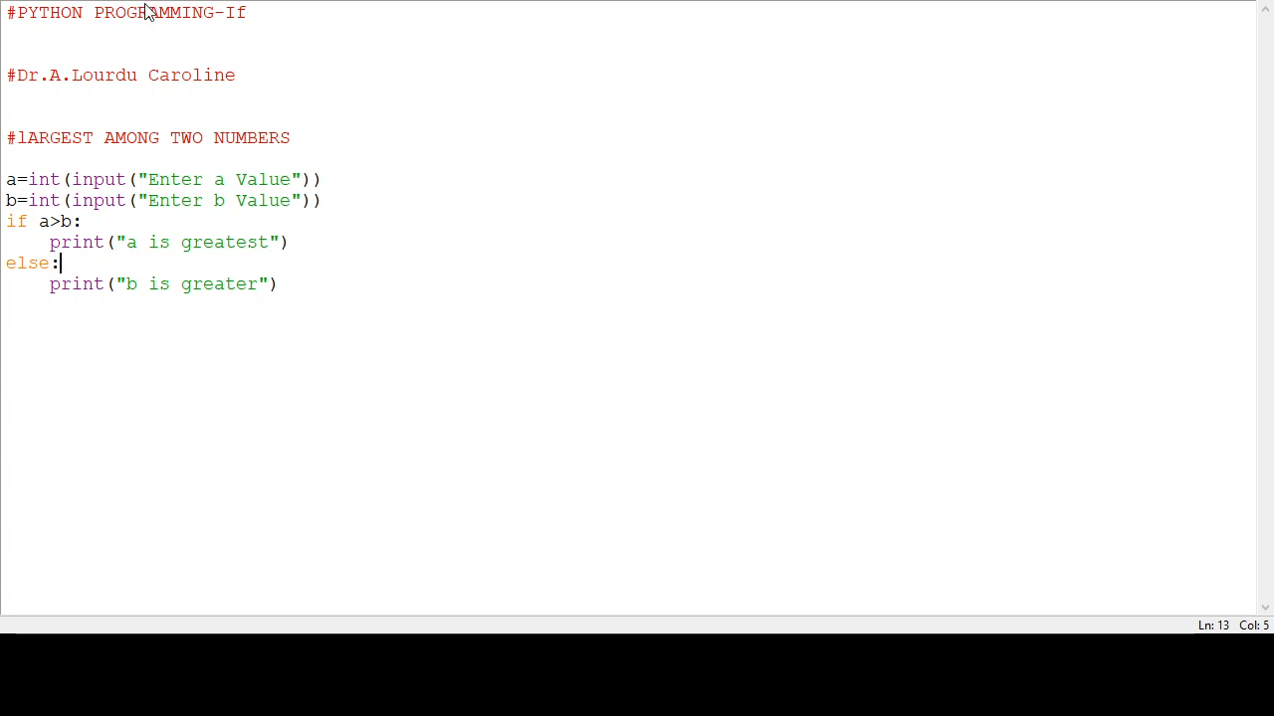
mouse_move(164, 54)
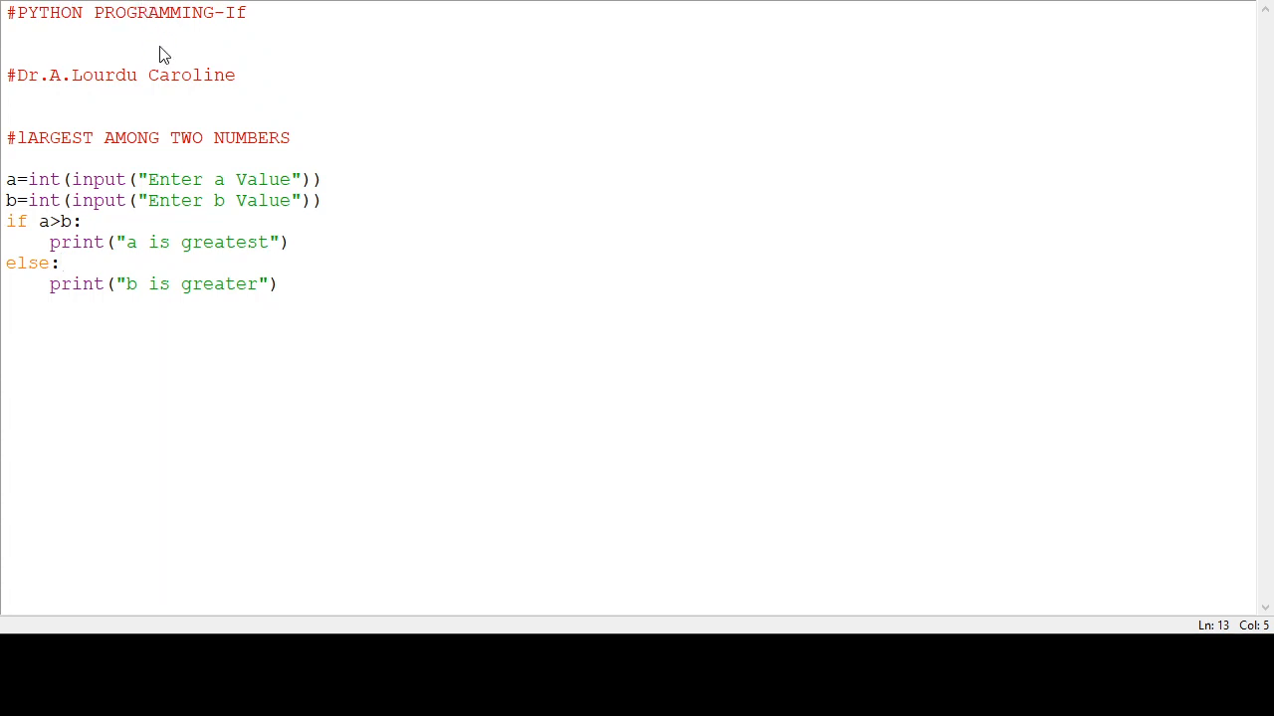
mouse_move(621, 396)
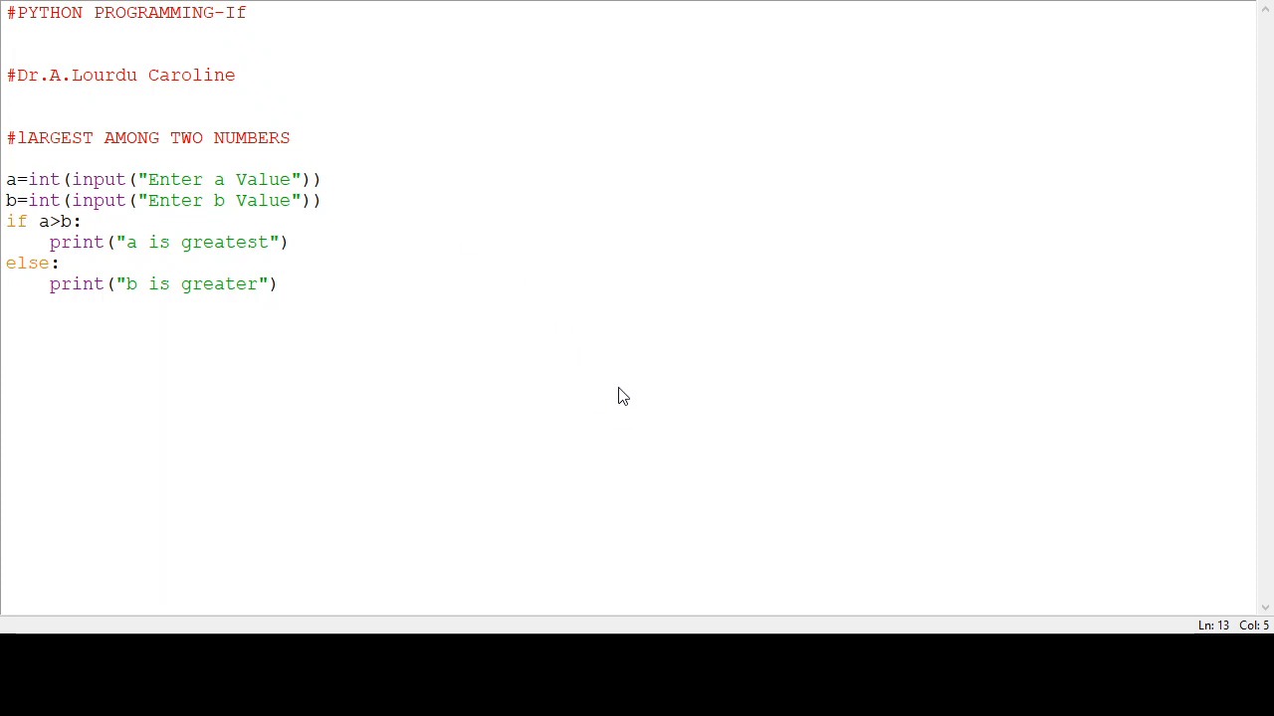
mouse_move(608, 391)
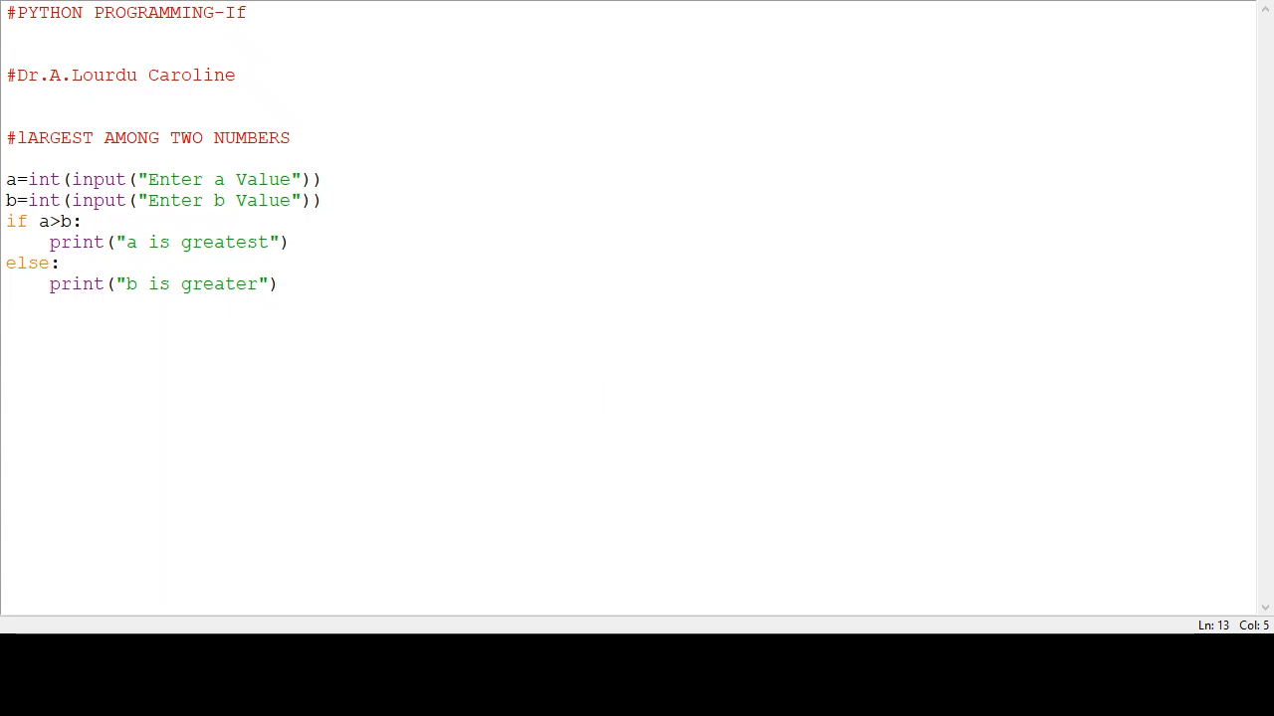
mouse_move(502, 431)
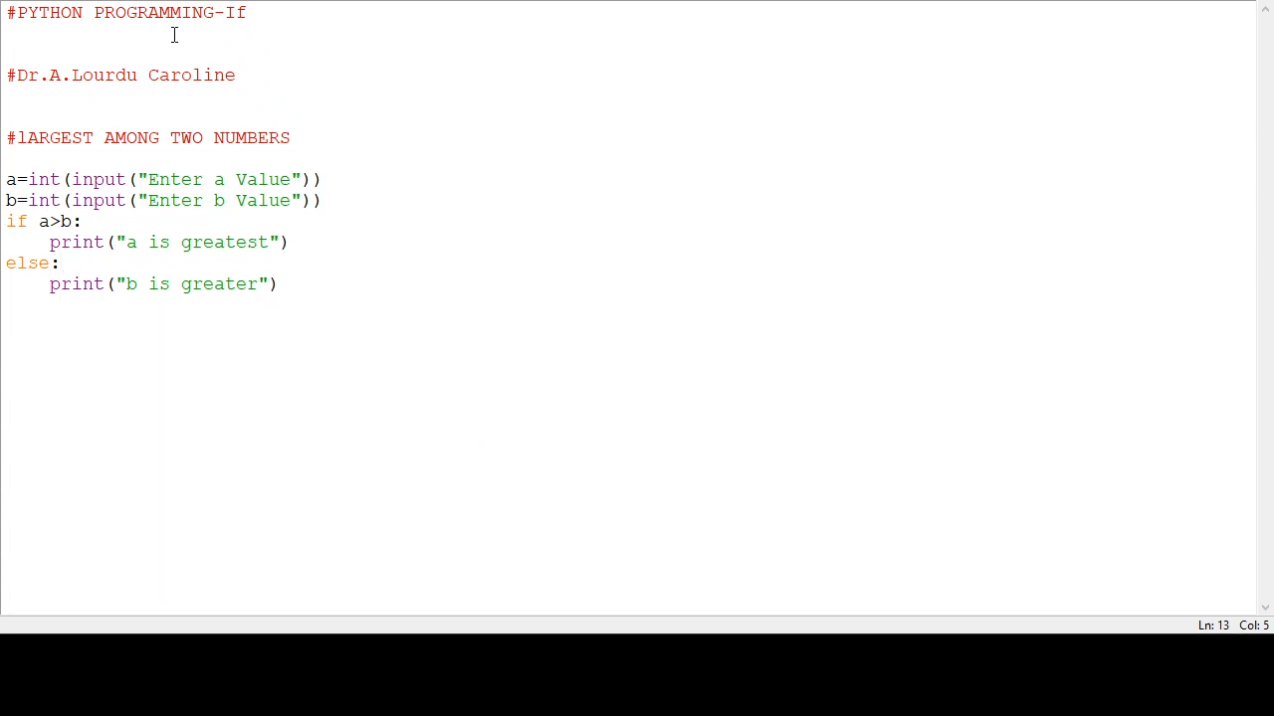
mouse_move(714, 296)
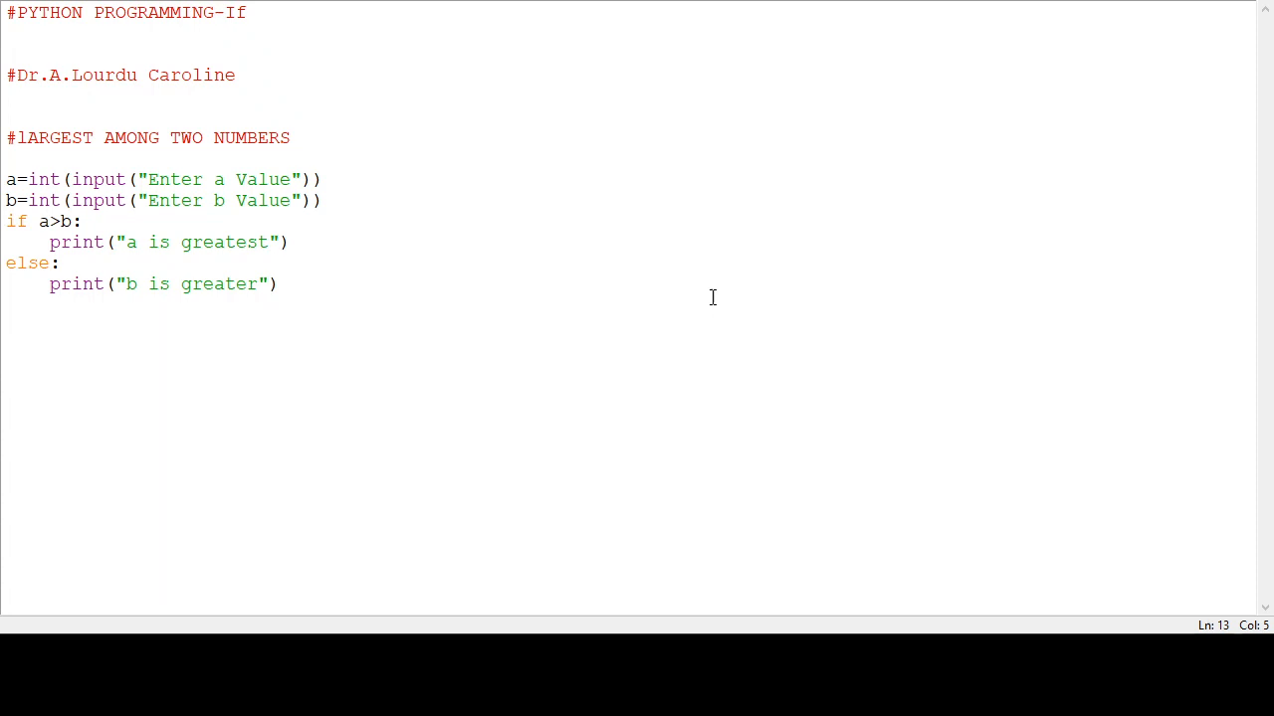
mouse_move(156, 352)
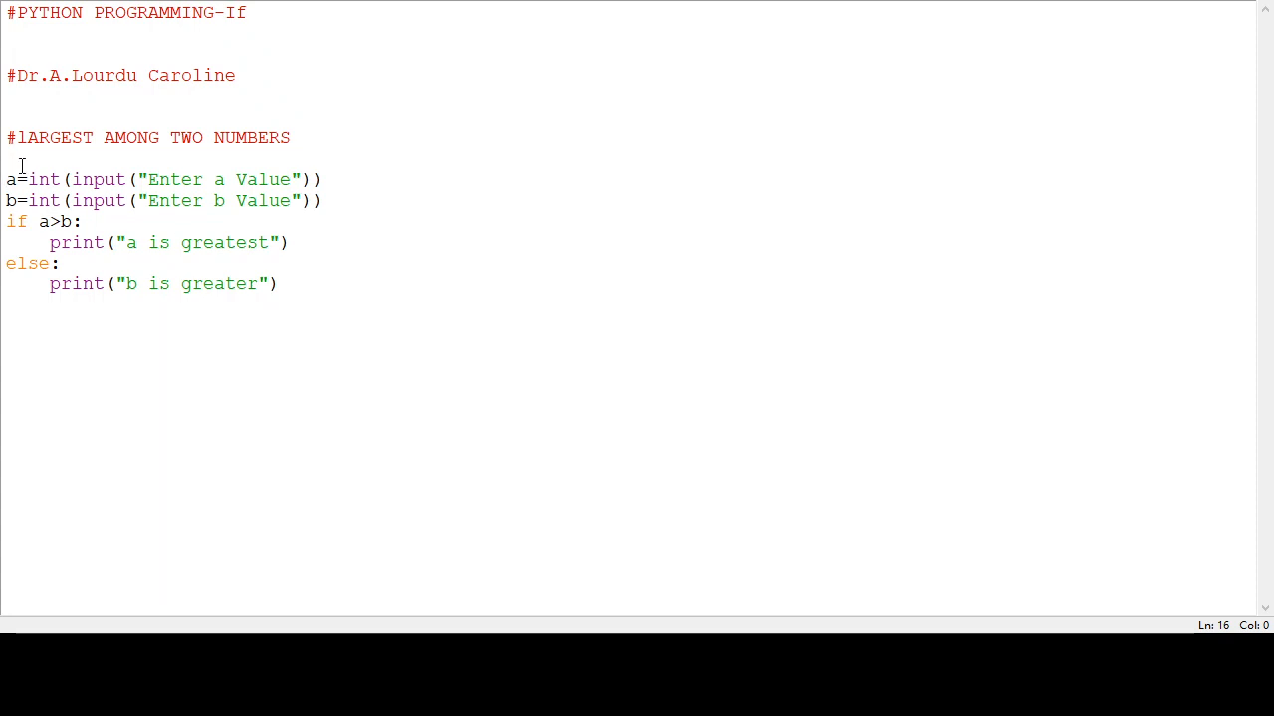
mouse_move(164, 289)
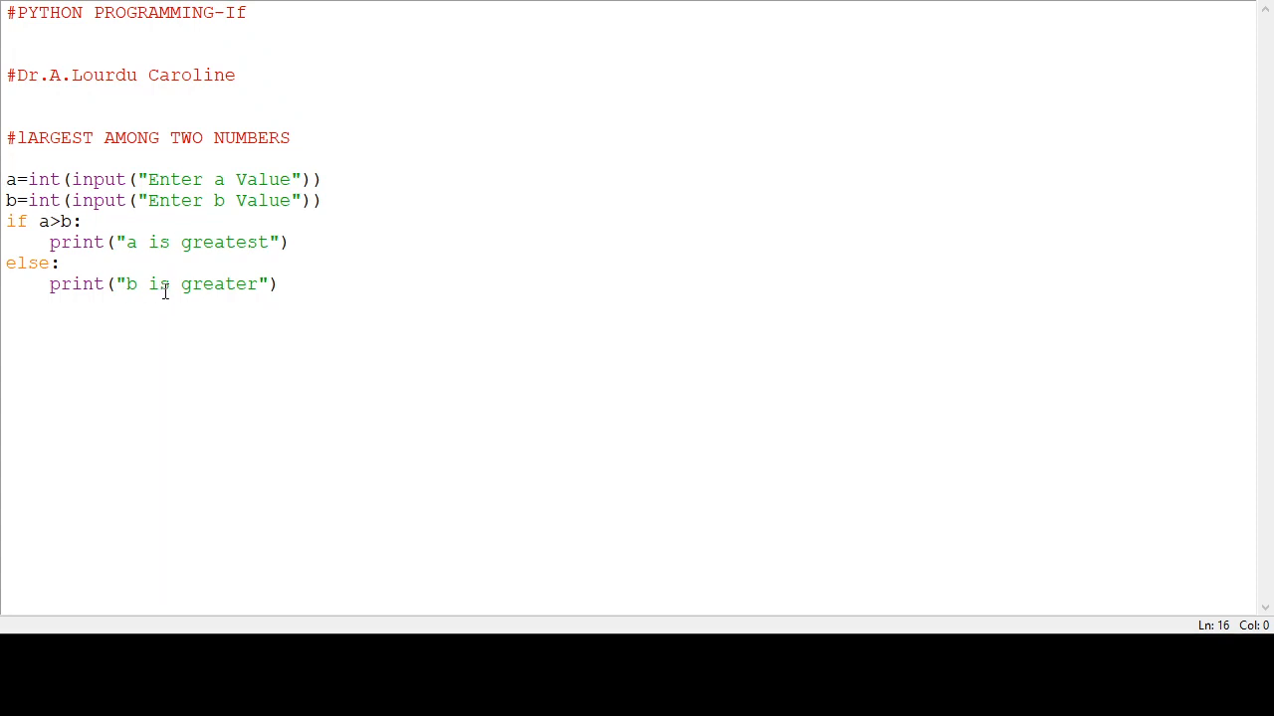